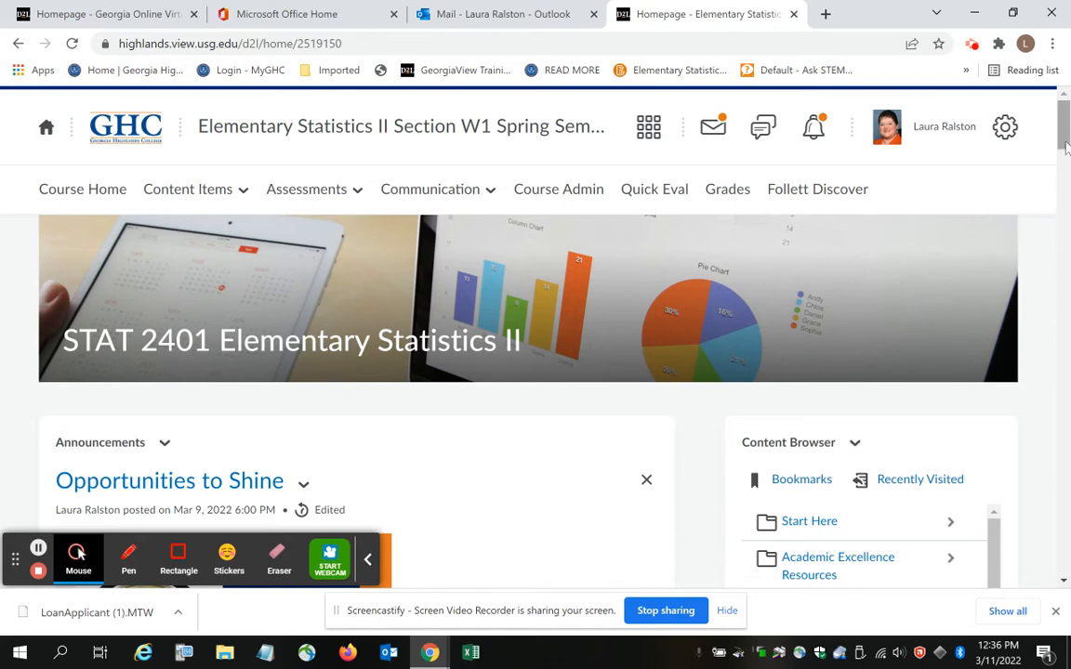
Find STAT 2401 Module Three and open the 'Hypotheses, P-values, and Normality' lesson.
scroll(down, 3)
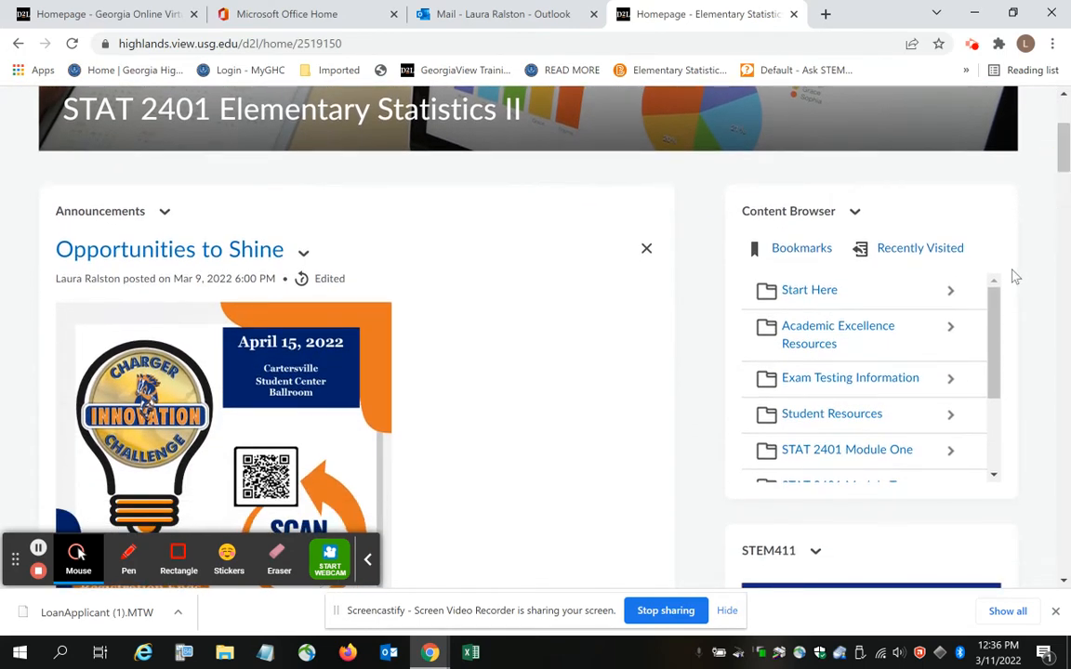
scroll(down, 3)
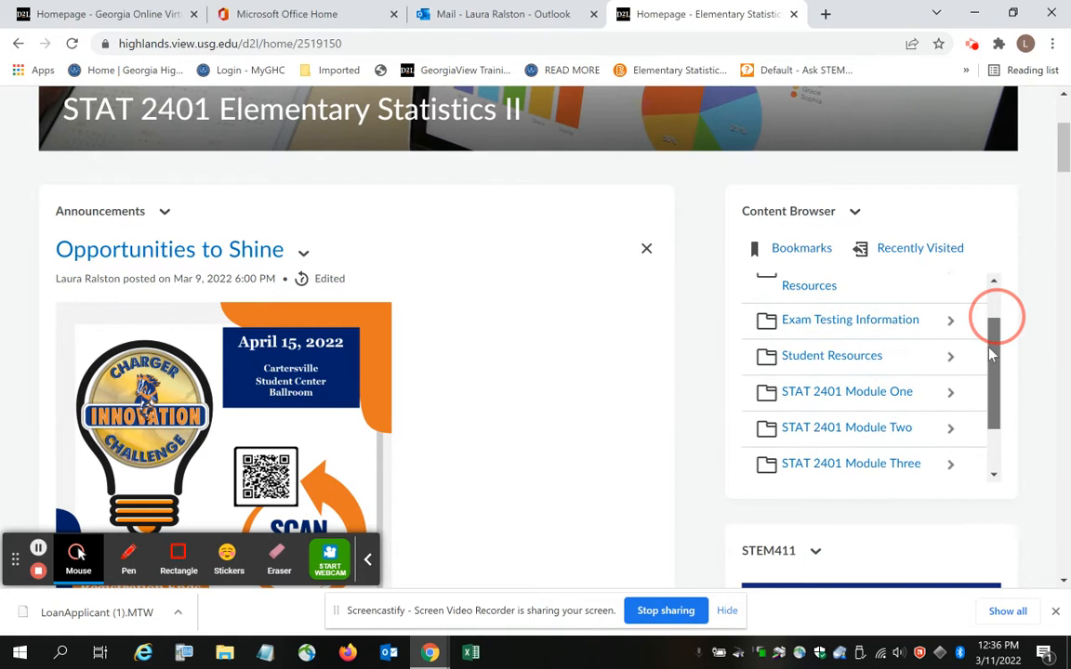
scroll(down, 3)
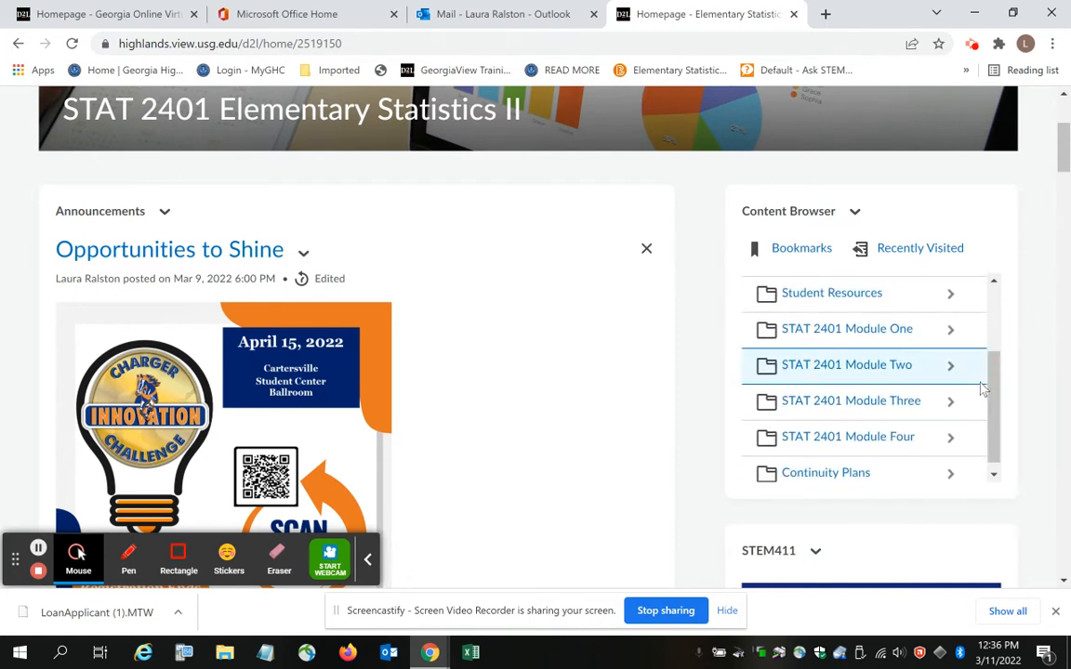
mouse_move(1060, 320)
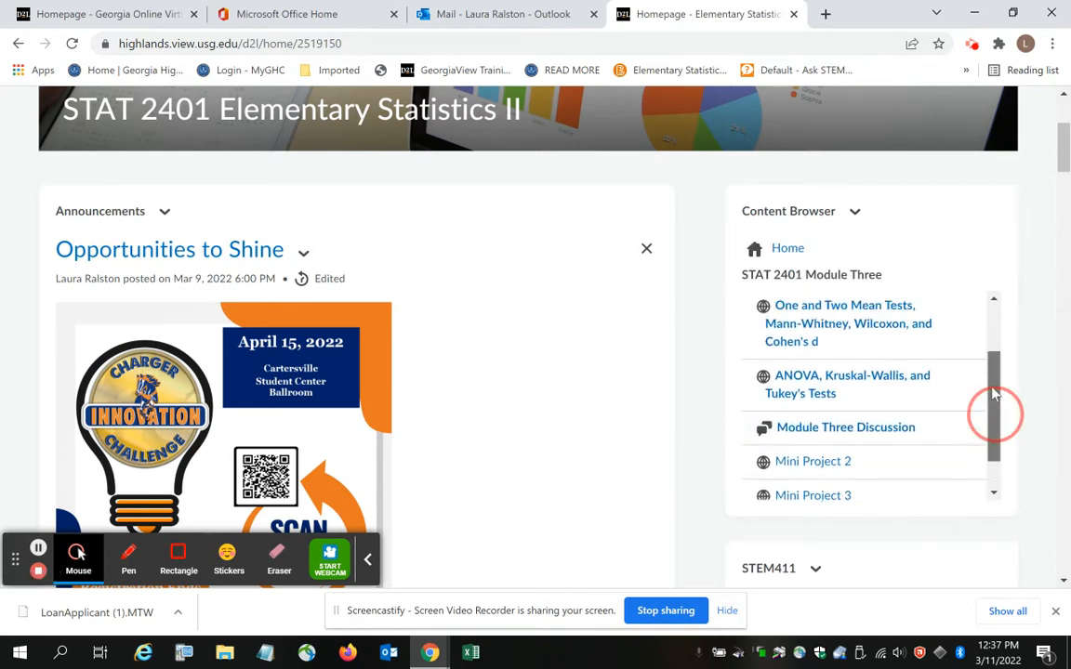
scroll(up, 3)
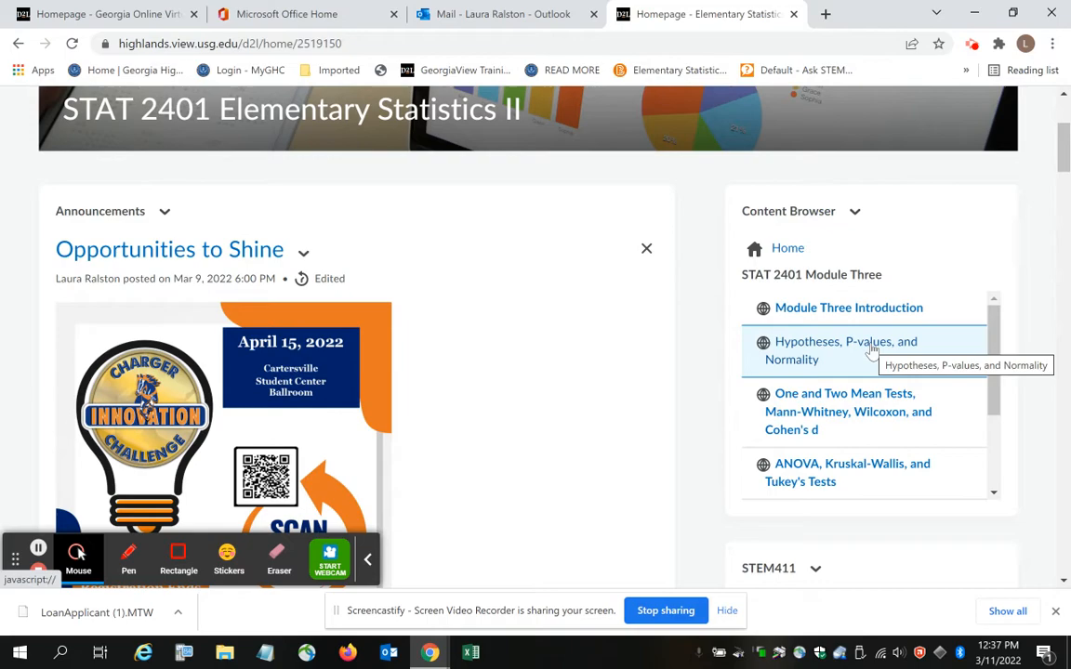
click(845, 351)
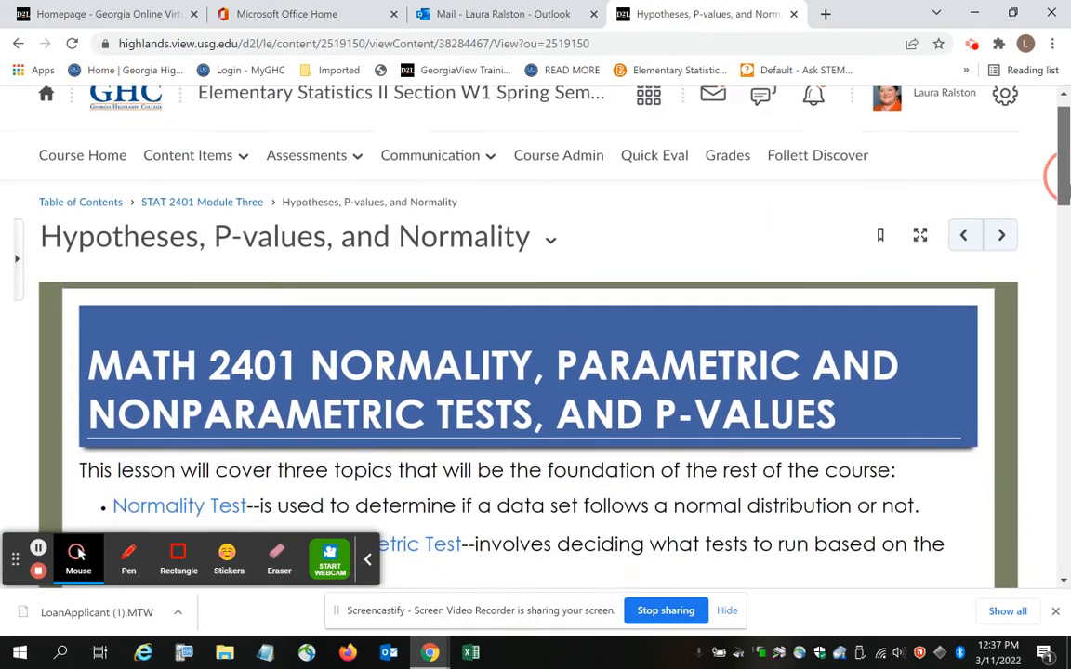
Scroll to the lesson's end, where the video table and Quiz 7 link appear.
scroll(down, 3)
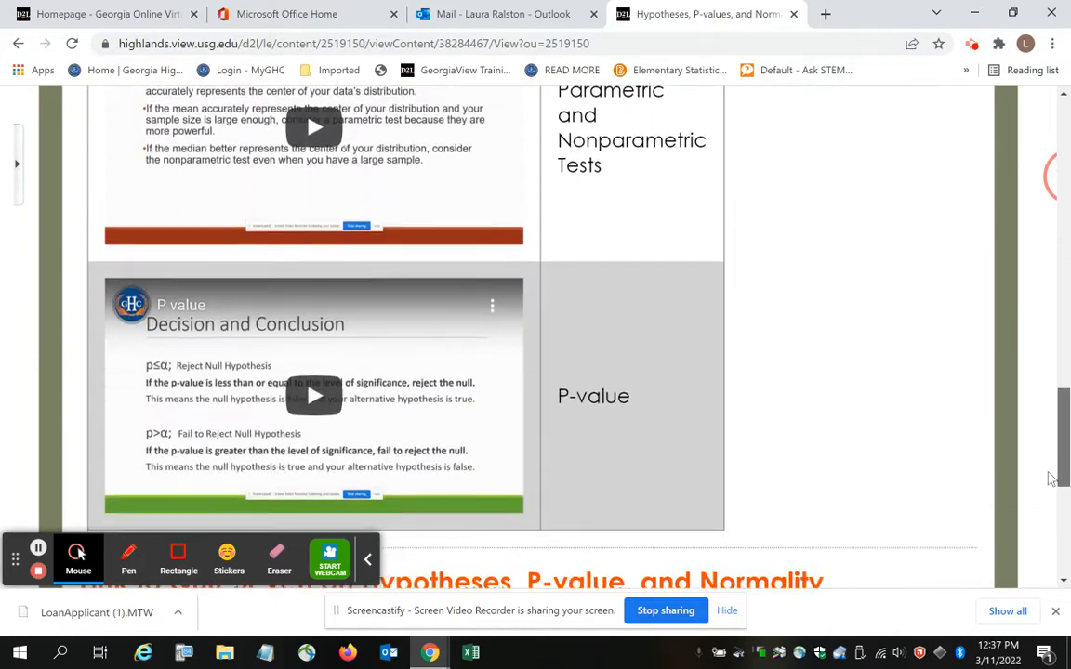
scroll(down, 3)
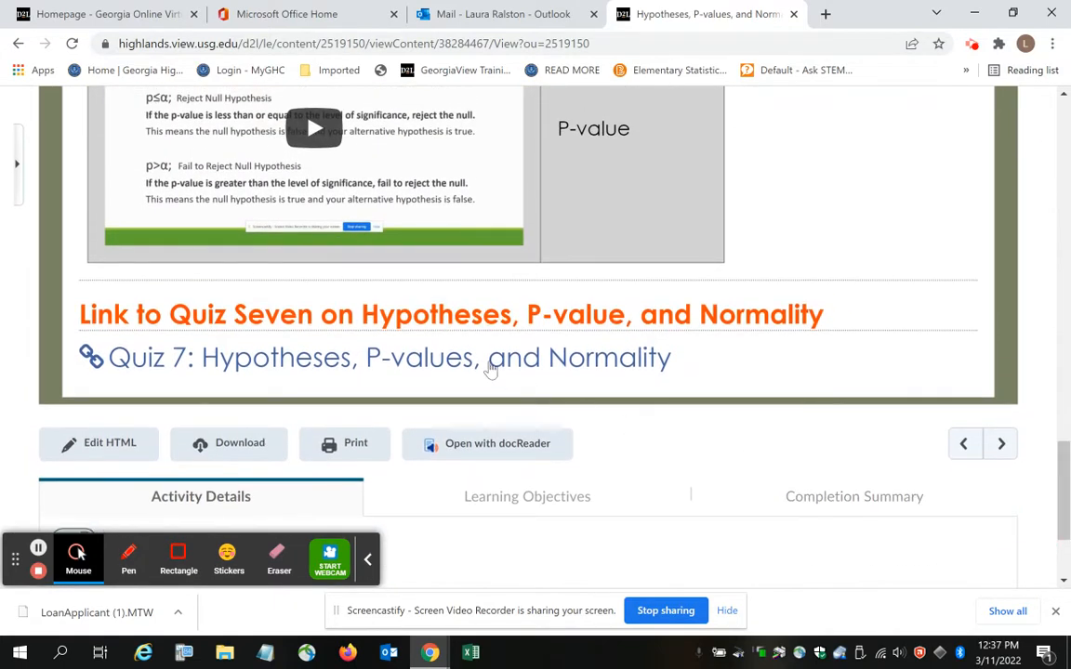
mouse_move(431, 362)
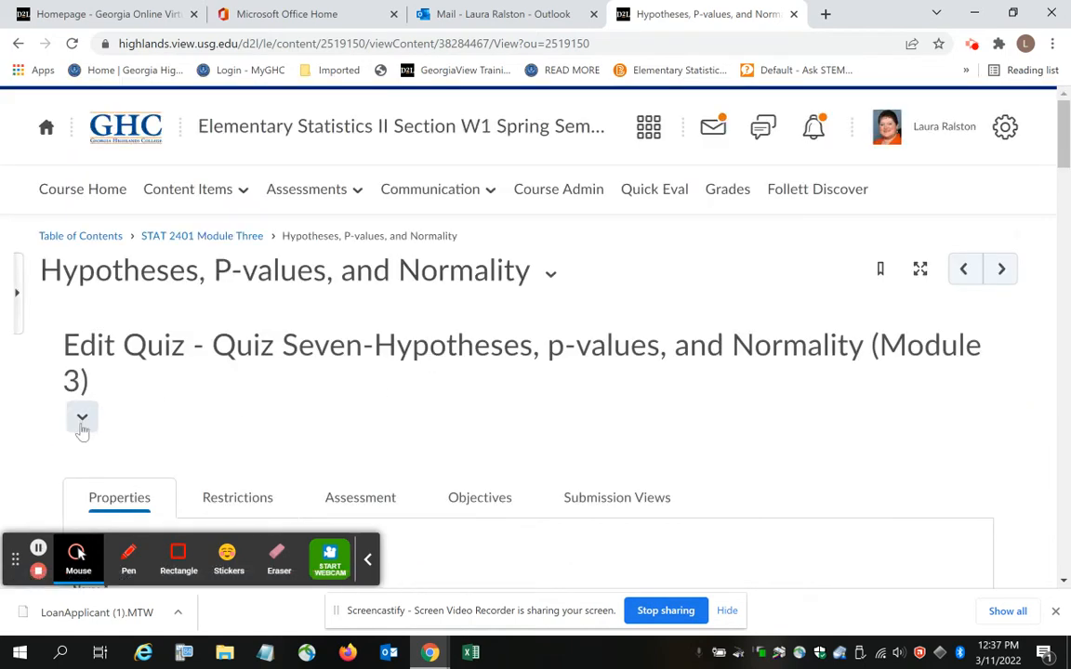
Preview Quiz Seven and review the Scenario 1 p-value and Scenario 2 normality questions.
click(82, 416)
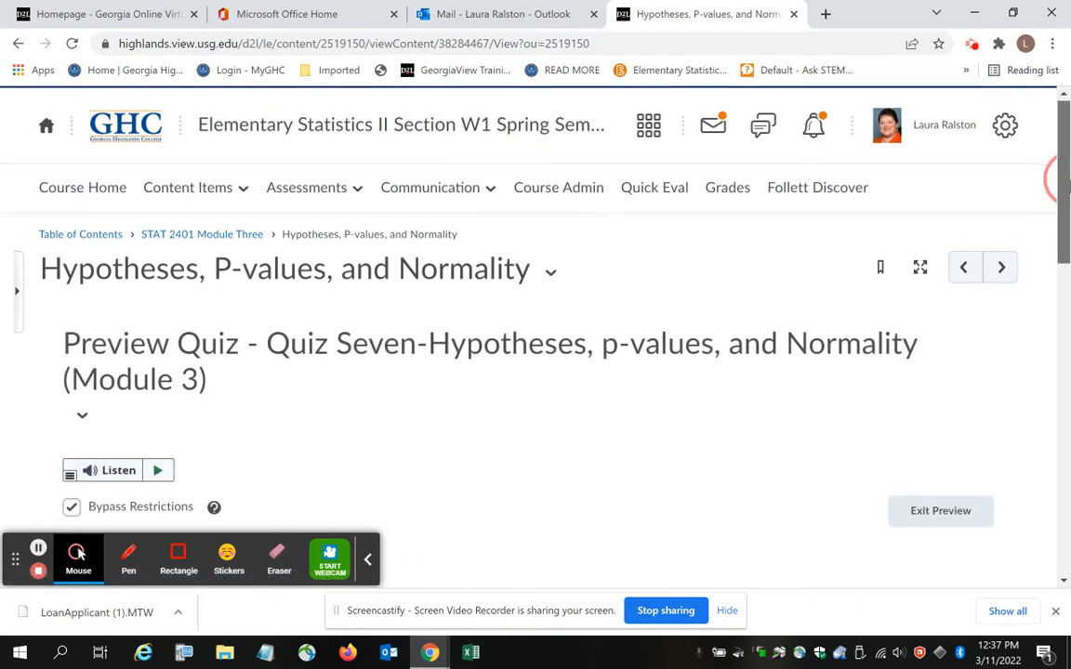
scroll(down, 3)
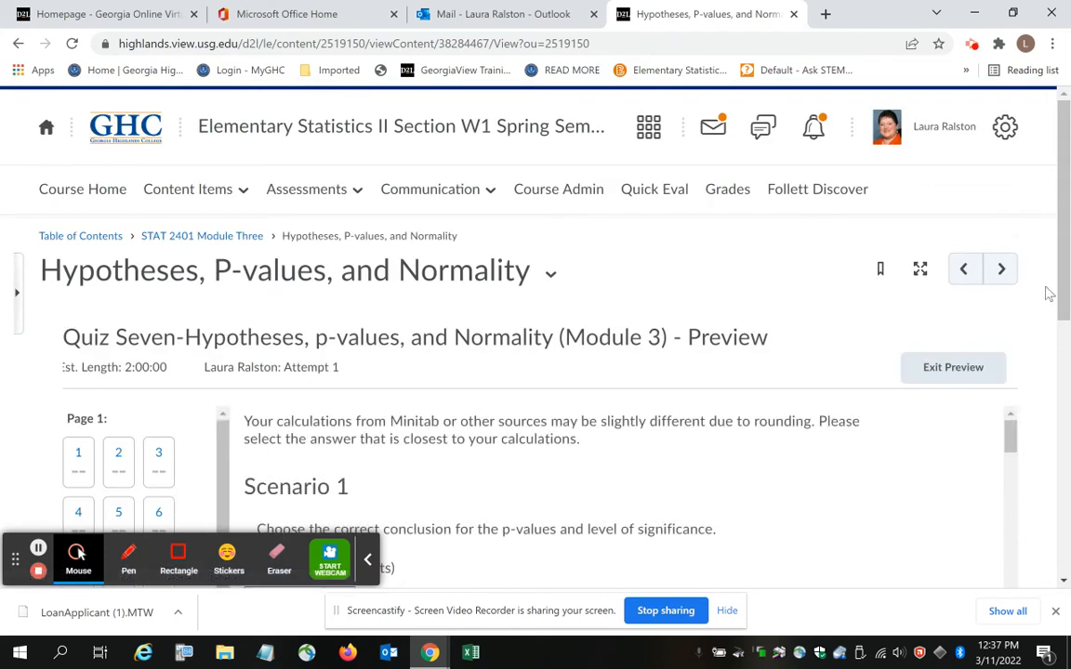
scroll(down, 3)
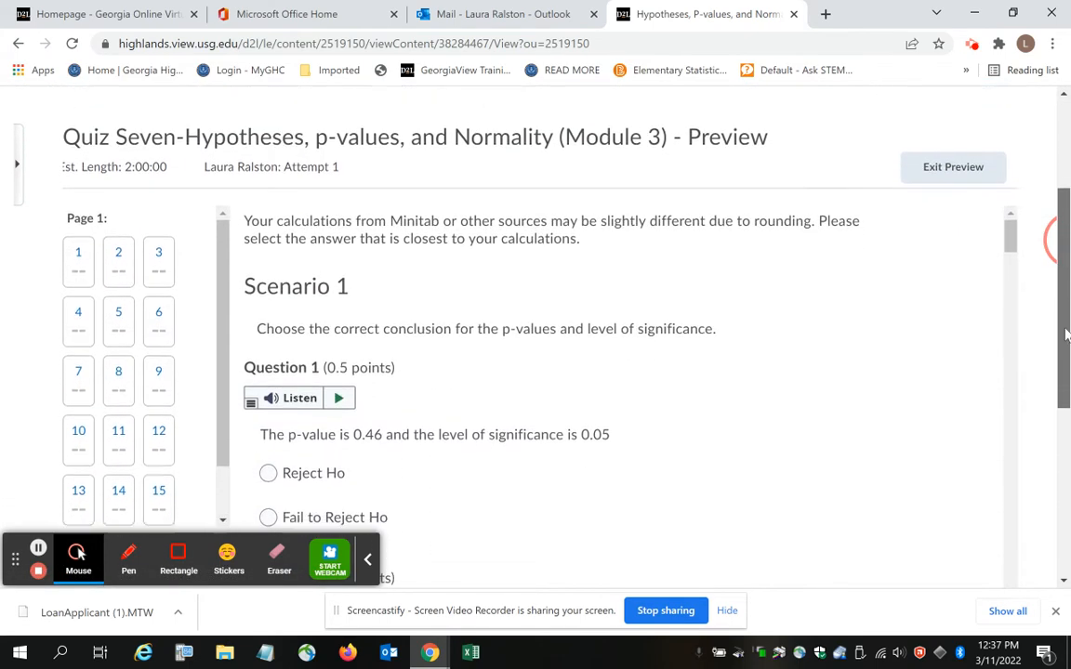
scroll(up, 3)
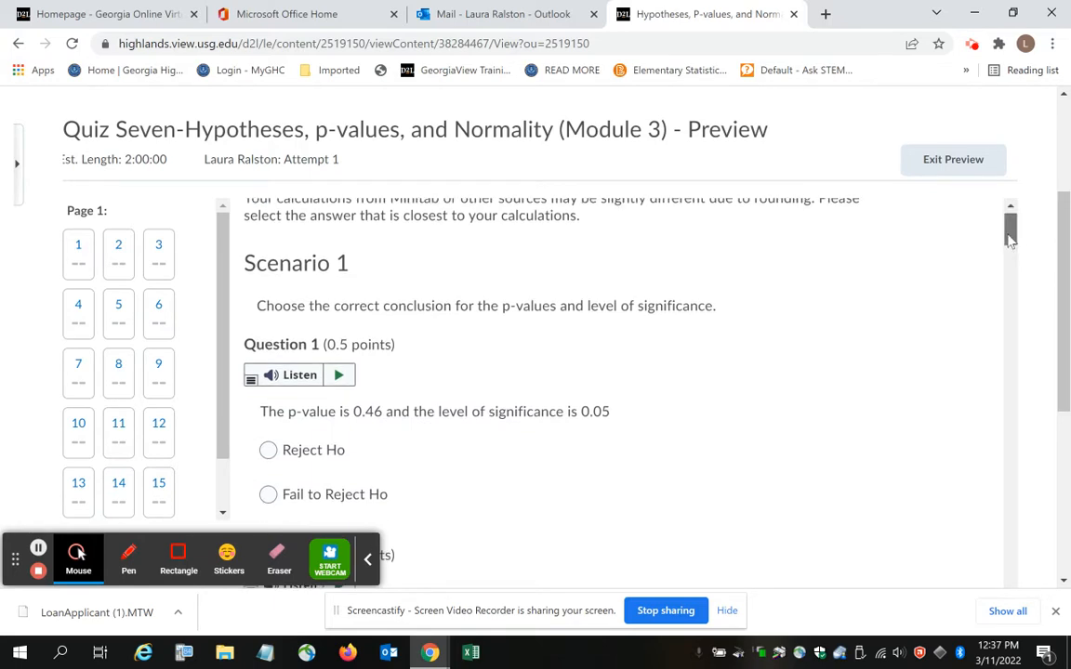
scroll(down, 3)
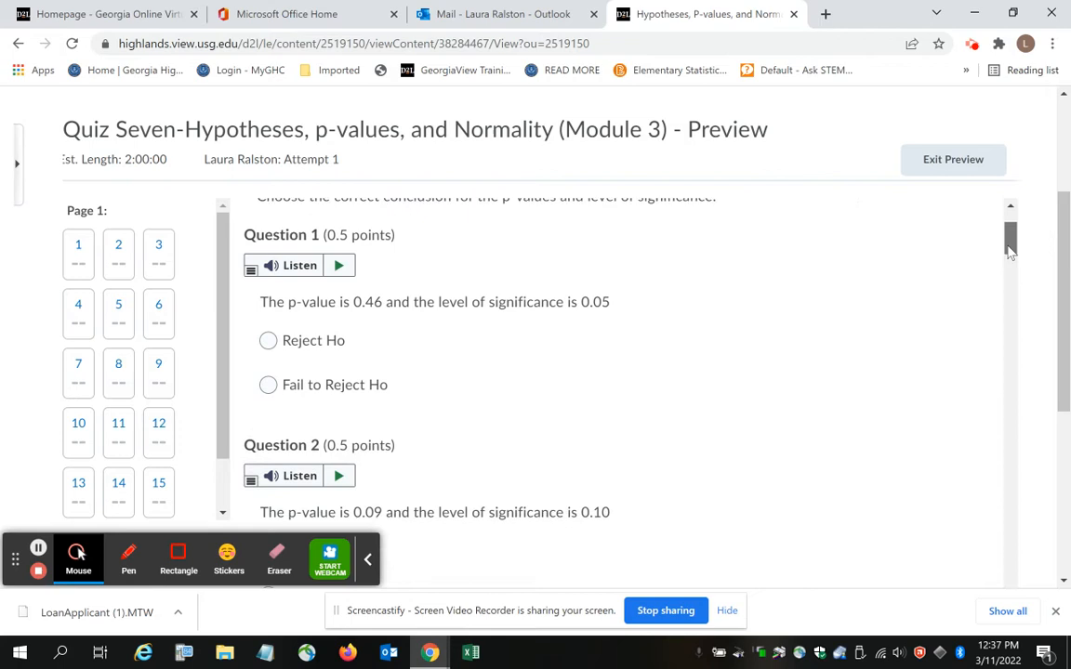
scroll(down, 3)
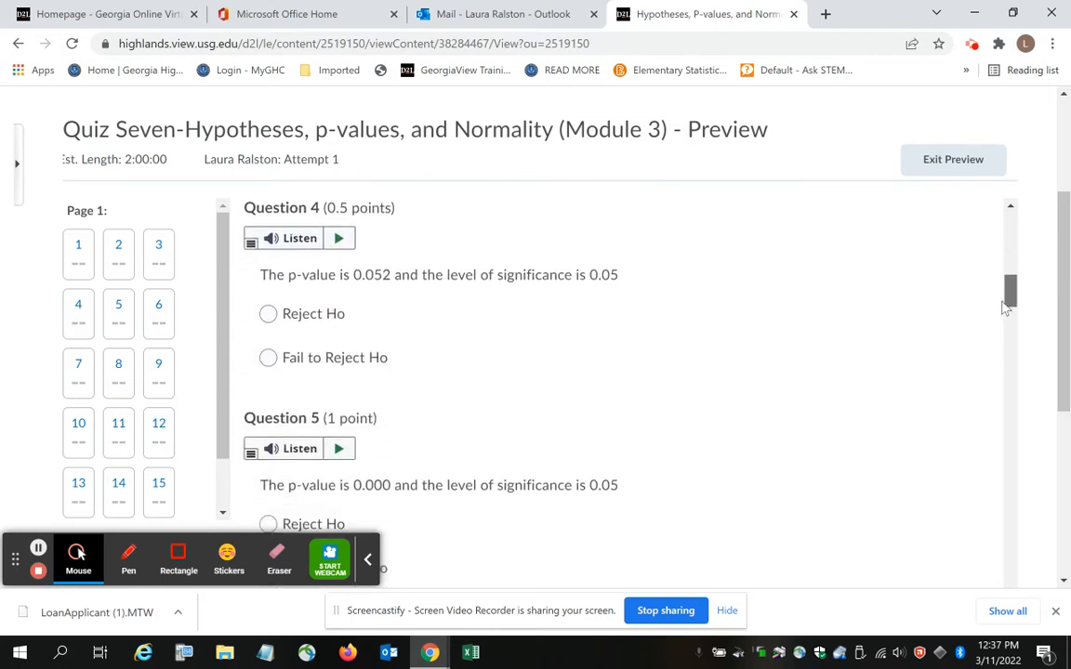
scroll(down, 3)
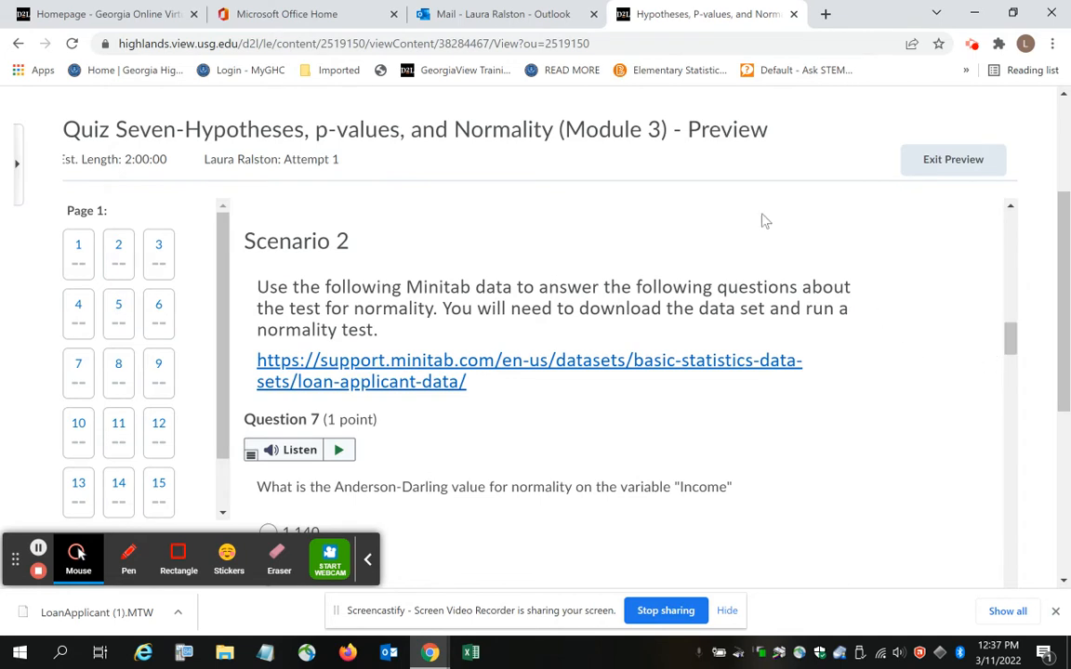
mouse_move(365, 397)
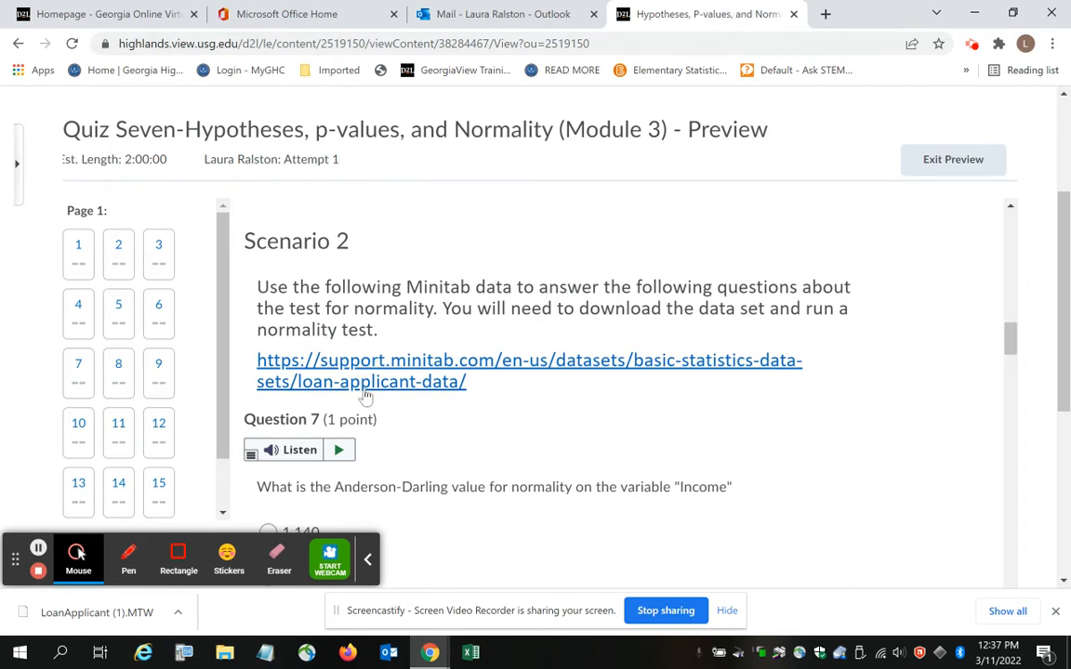
mouse_move(372, 384)
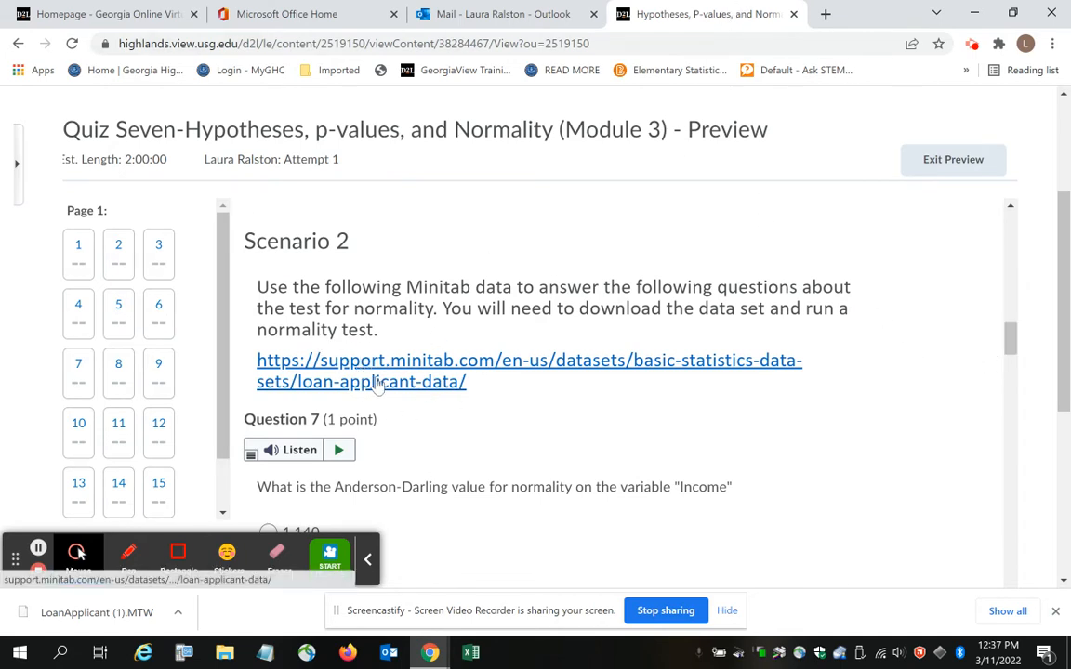
mouse_move(370, 381)
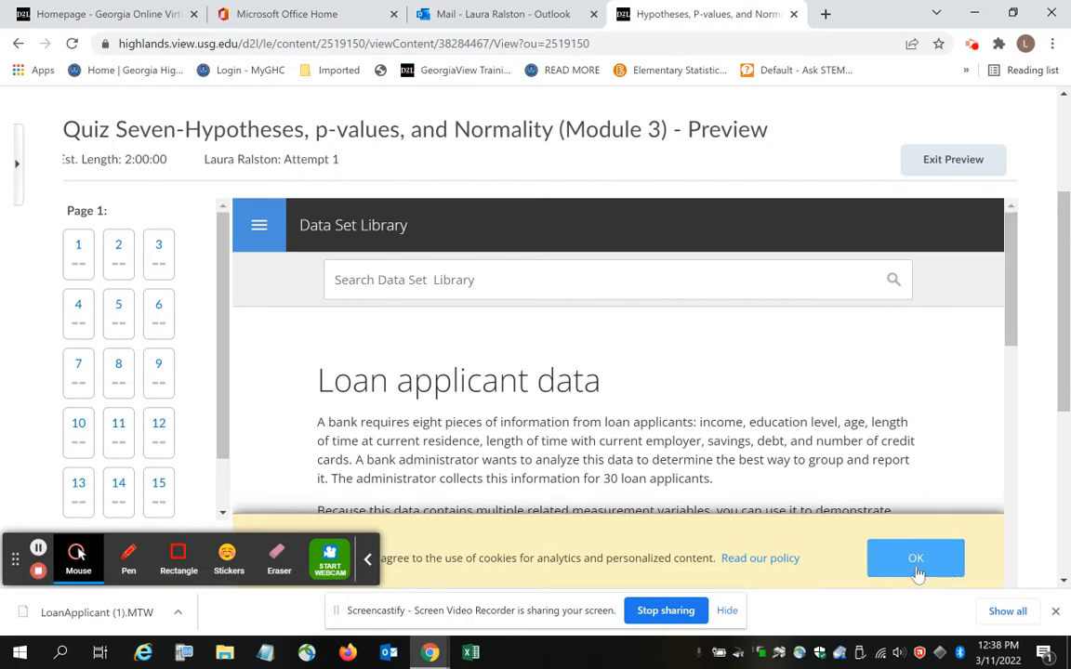
Accept the cookie notice and download LoanApplicant.MTW from the Data Set Library page.
click(915, 557)
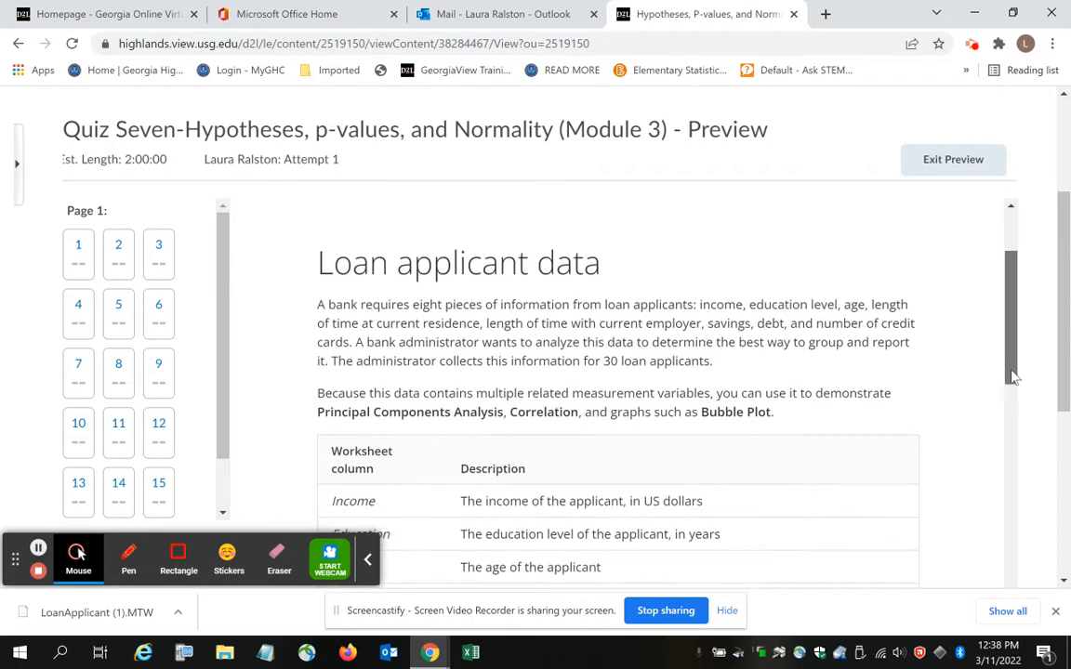
scroll(down, 3)
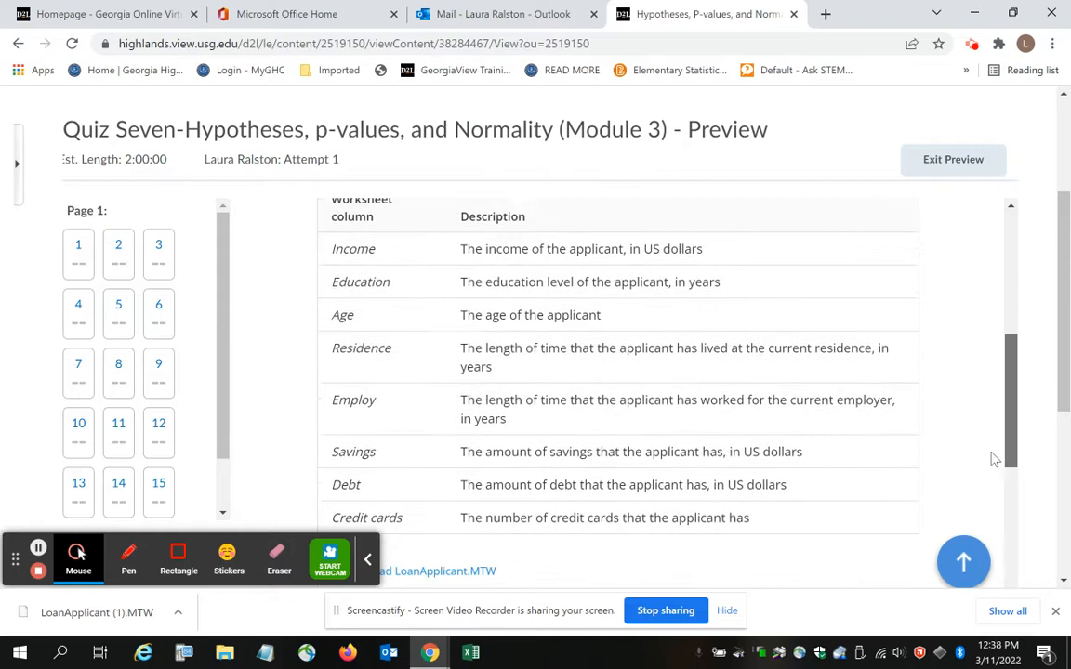
scroll(down, 3)
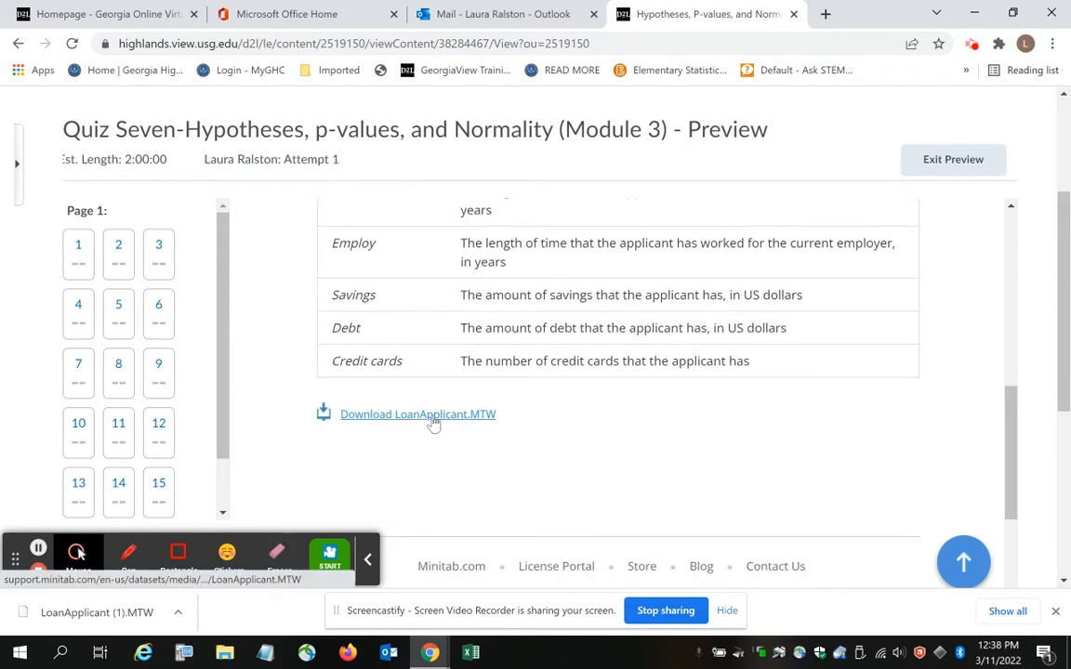
mouse_move(417, 414)
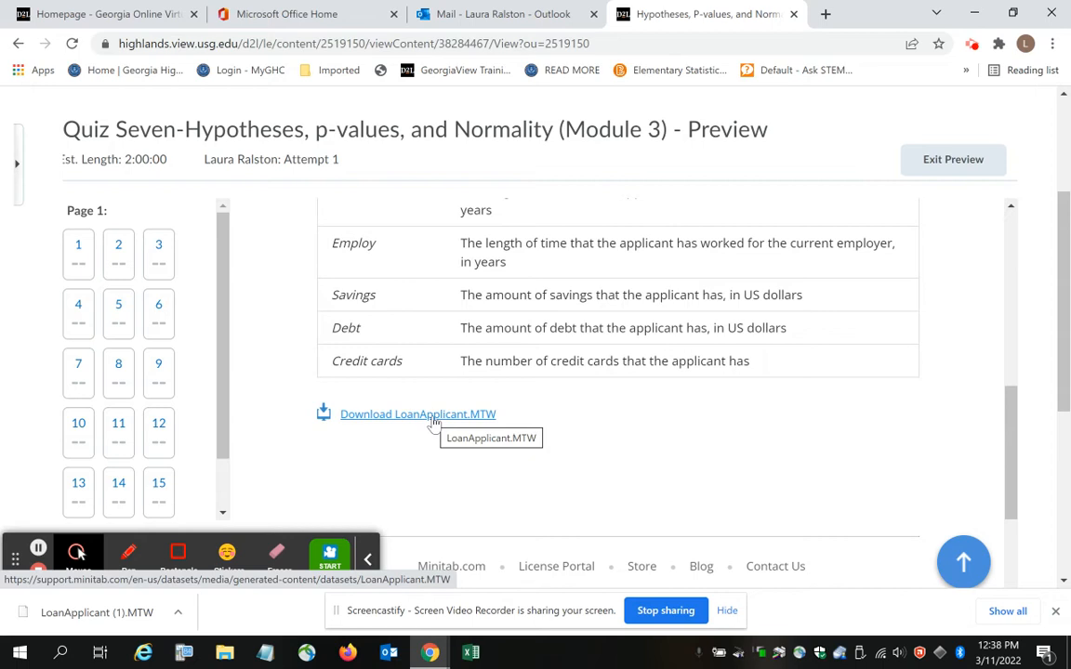
mouse_move(323, 425)
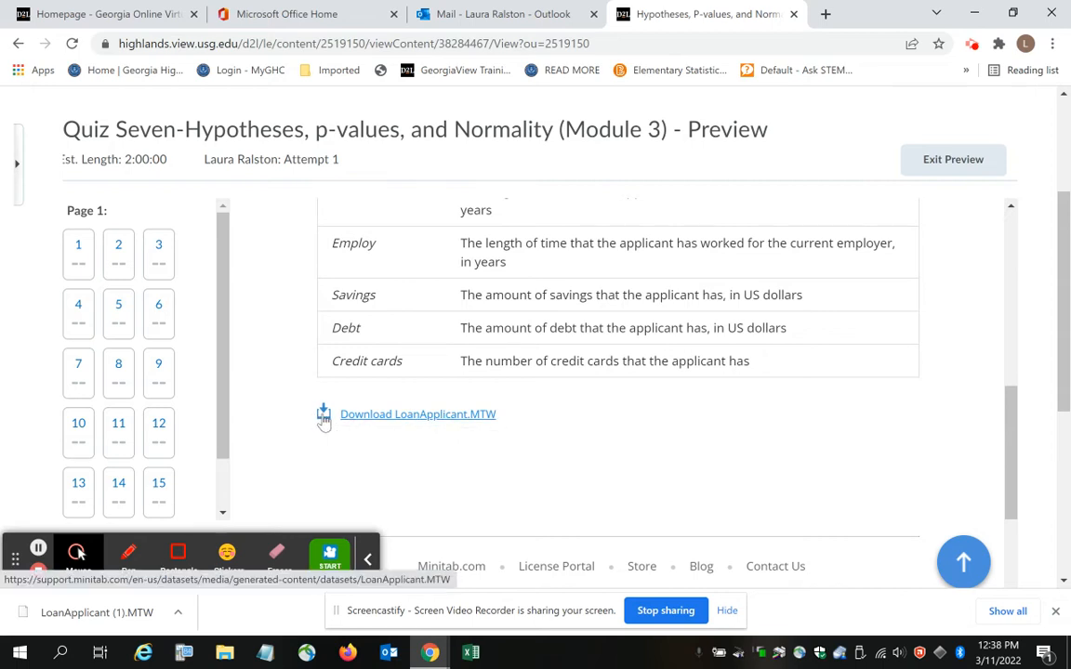
click(417, 414)
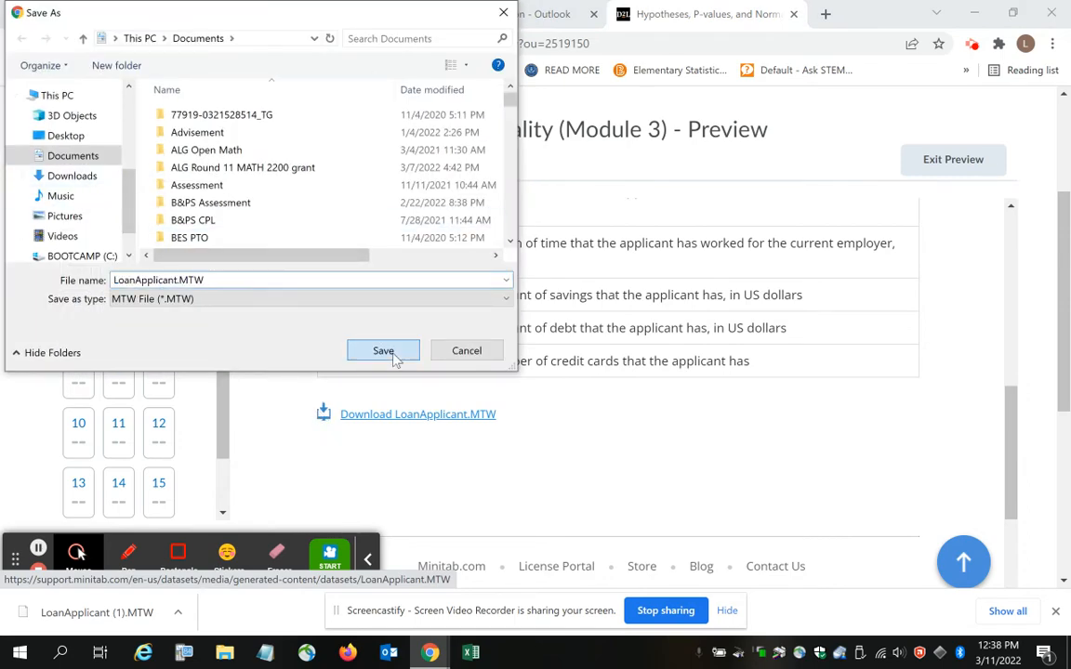
Save LoanApplicant.MTW to Documents, try opening it, and dismiss Windows' cannot-open message.
click(382, 350)
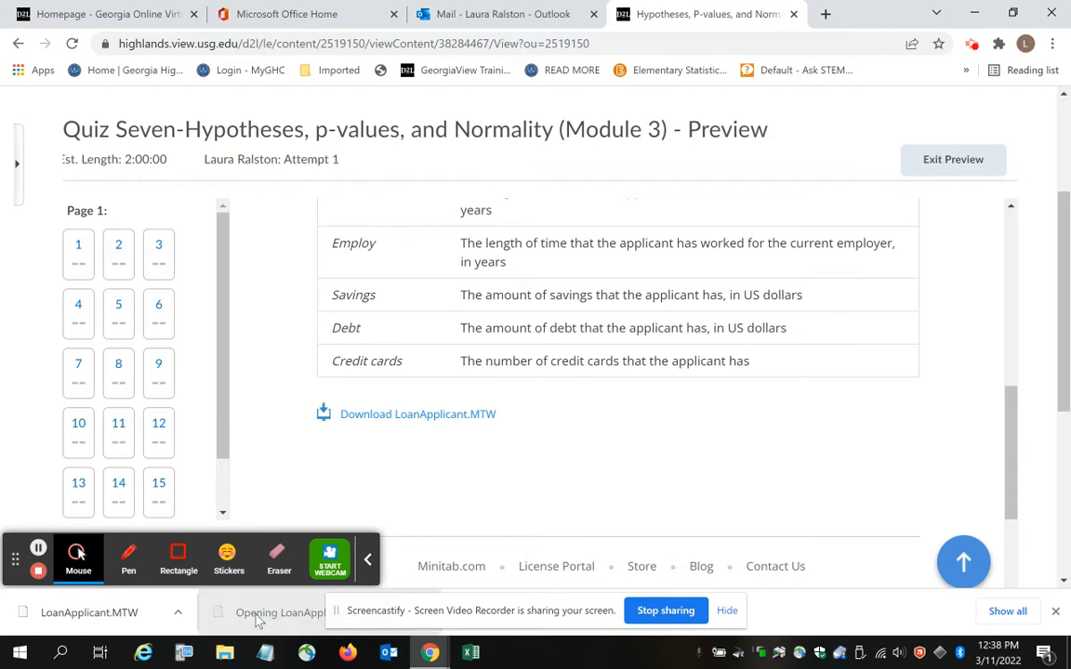
click(261, 612)
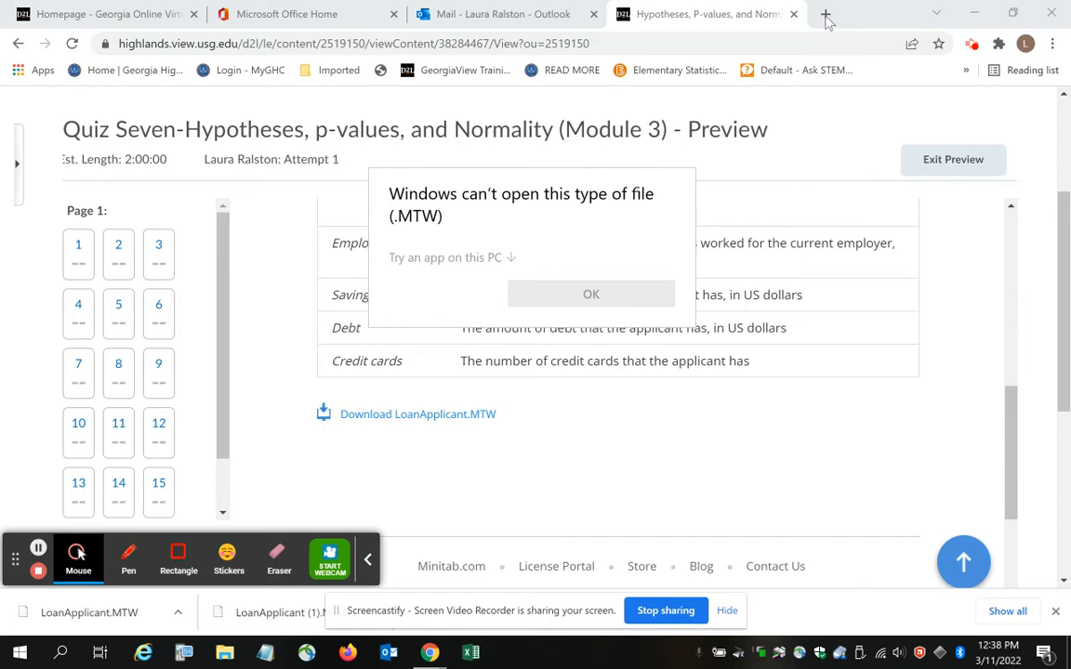
click(591, 294)
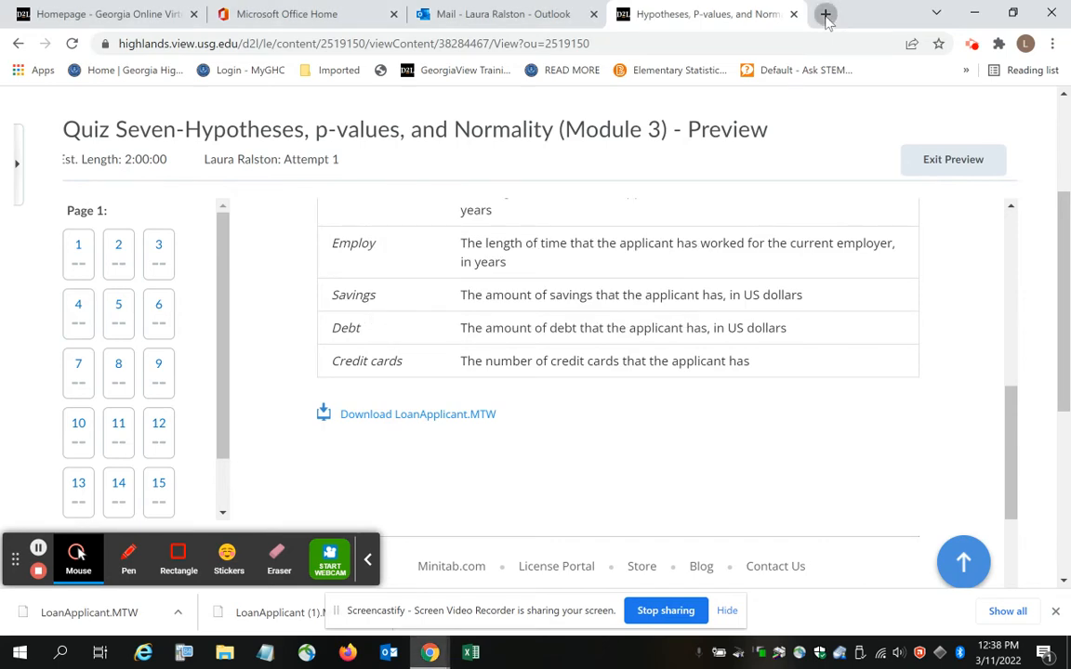
Go to app.minitab.com in a new Chrome tab.
click(825, 14)
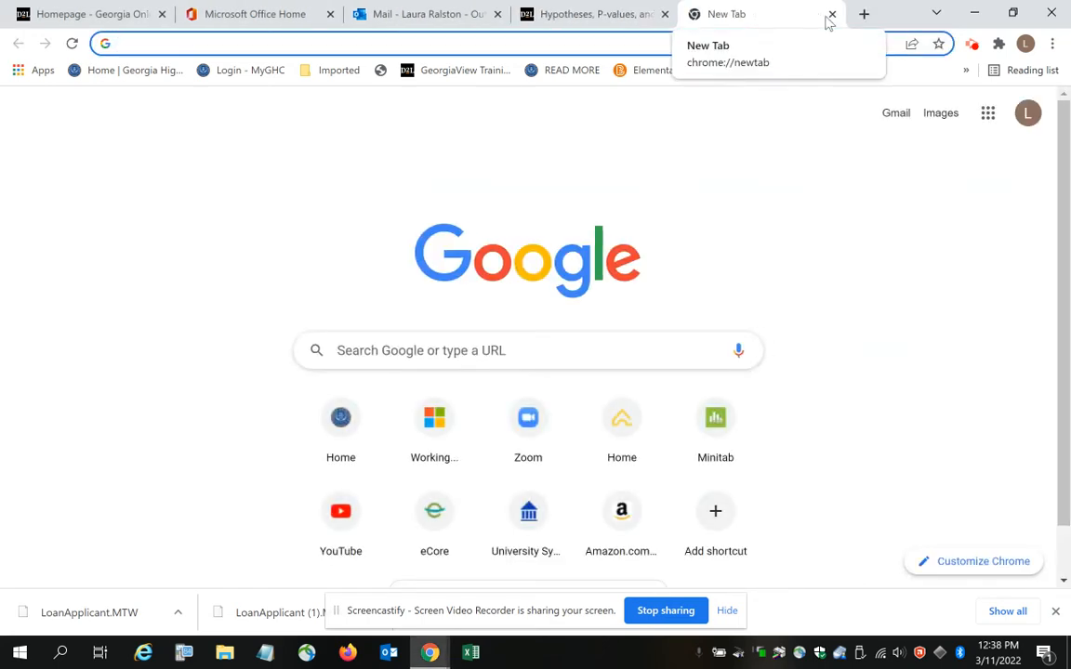
text(app.minitab.com)
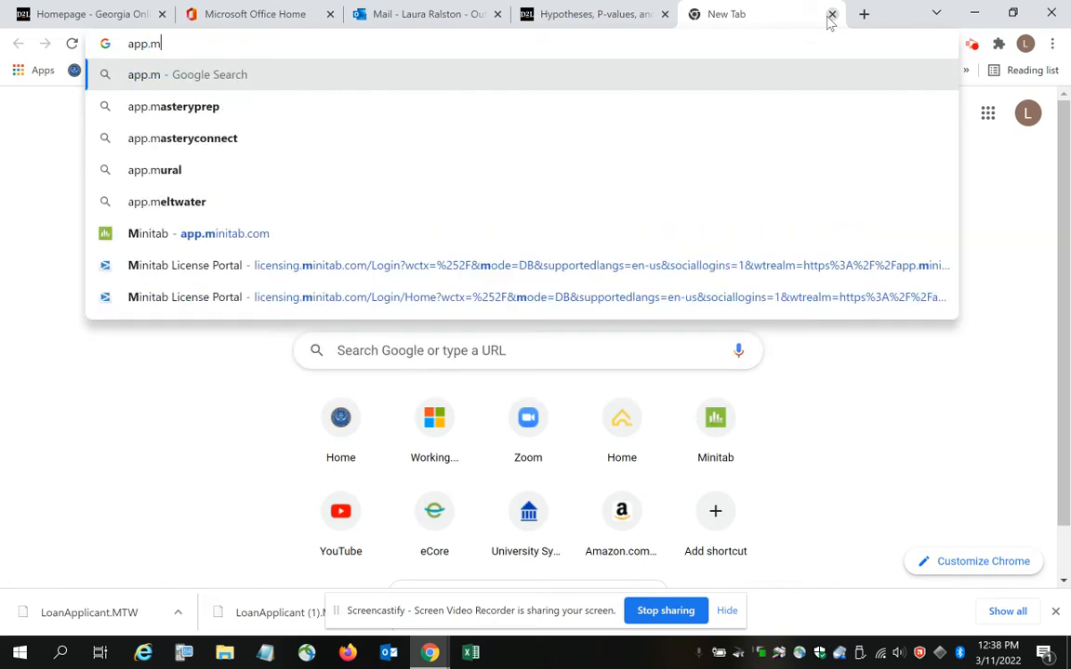
text(int)
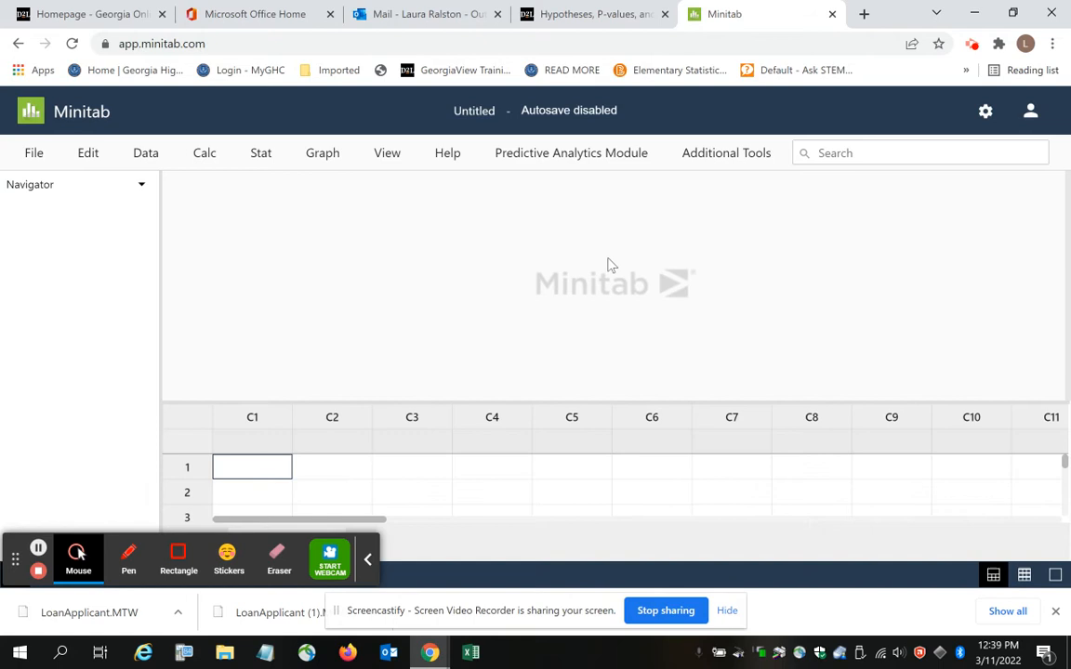
mouse_move(470, 364)
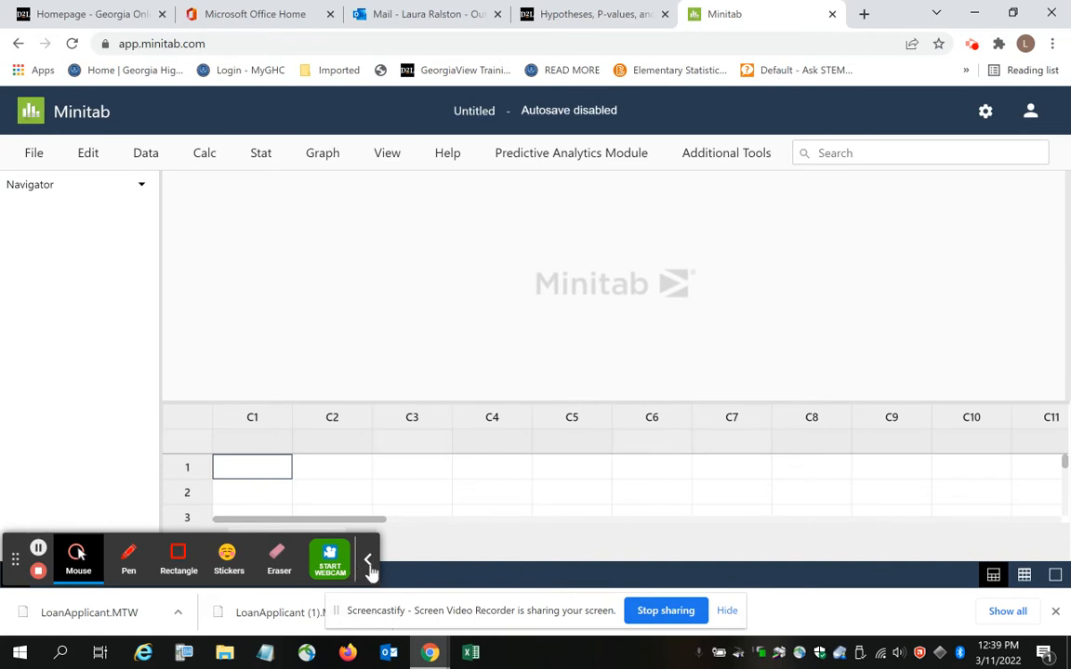
Open a worksheet via File > Open > Worksheet with Local file as the source.
click(368, 560)
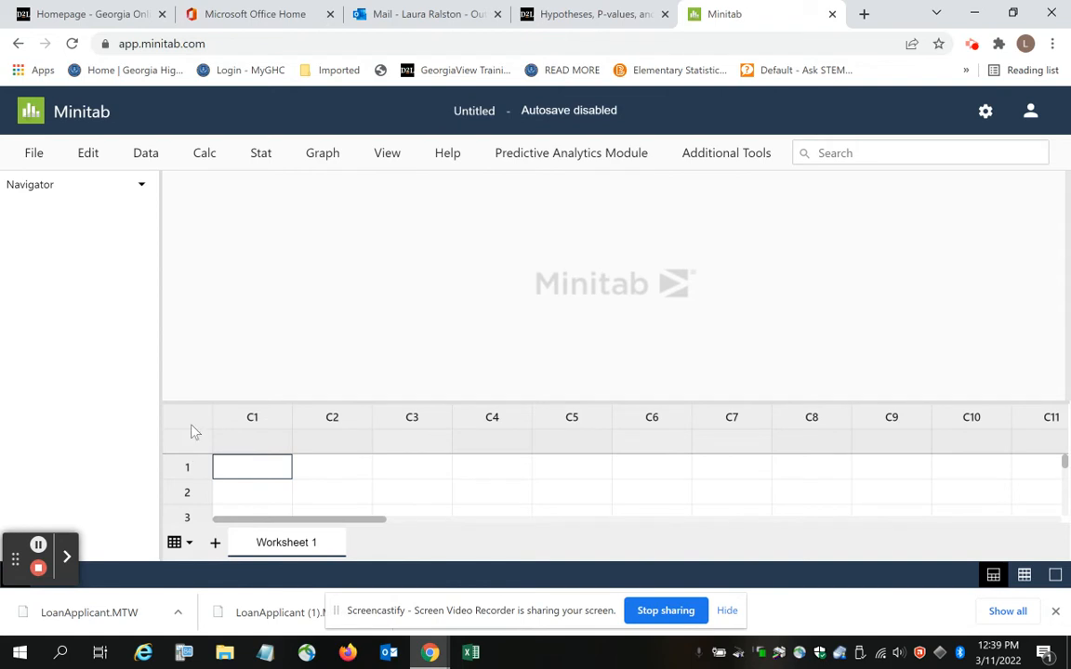
mouse_move(33, 152)
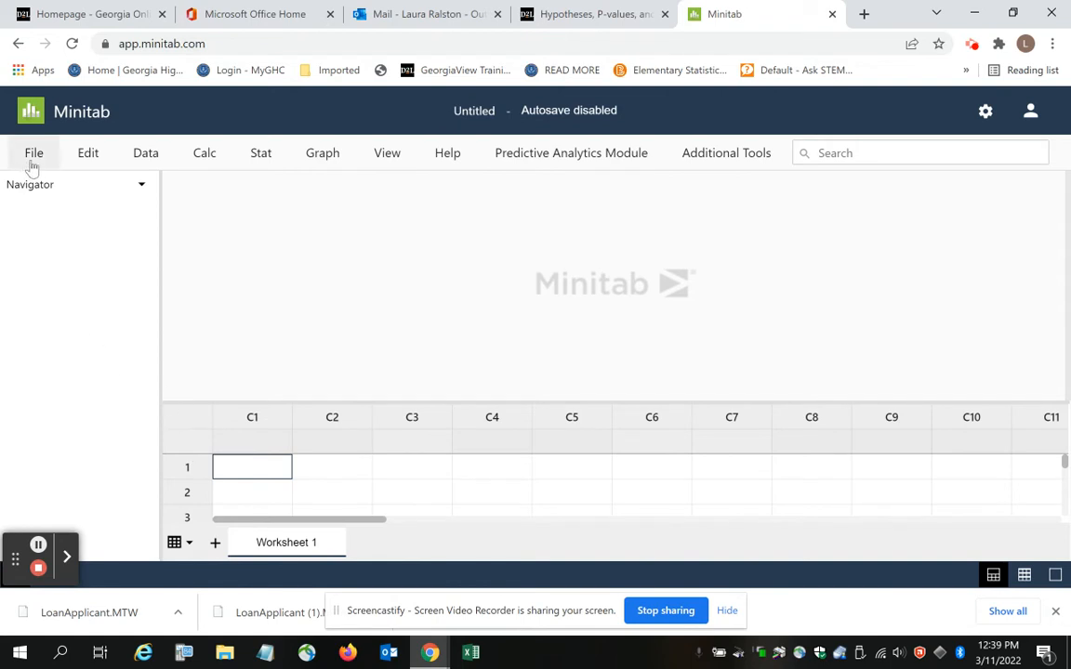
click(33, 152)
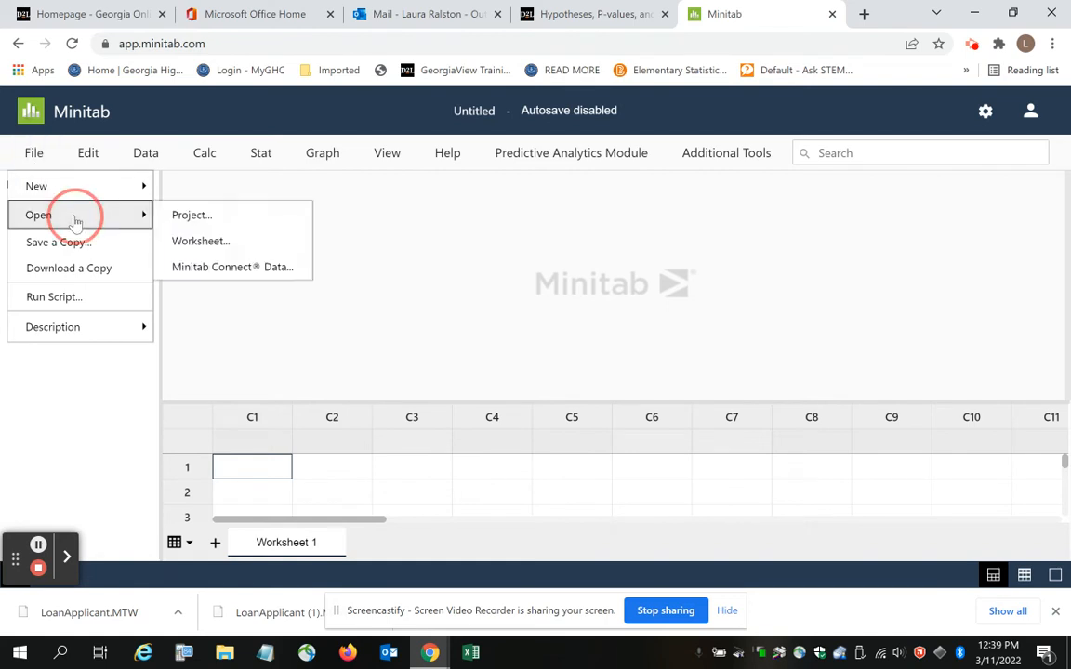
mouse_move(231, 249)
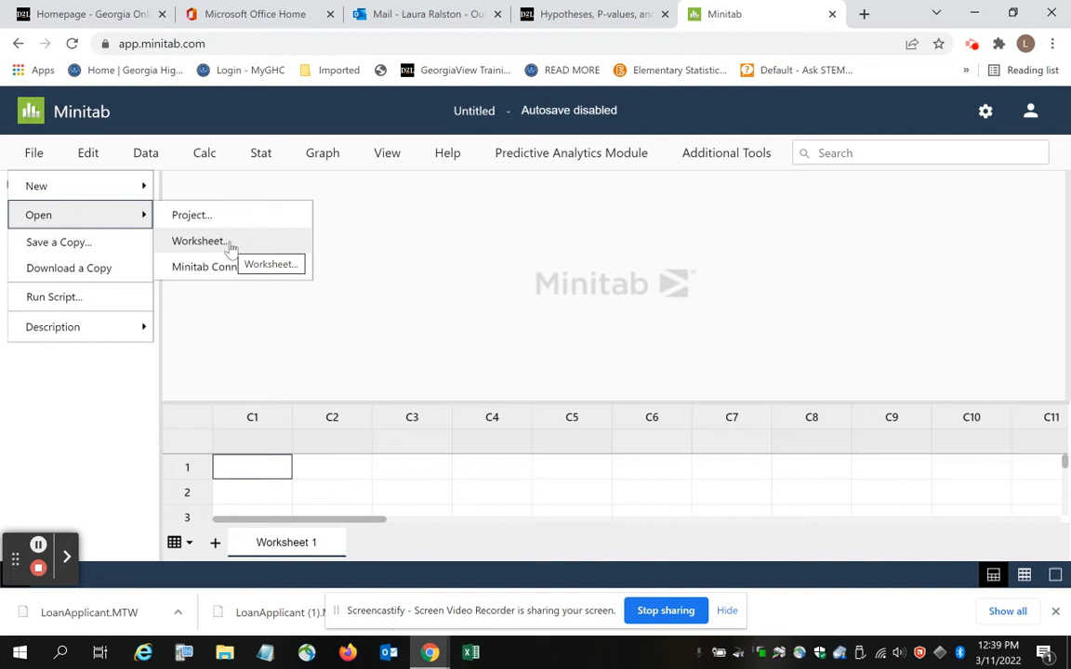
click(198, 241)
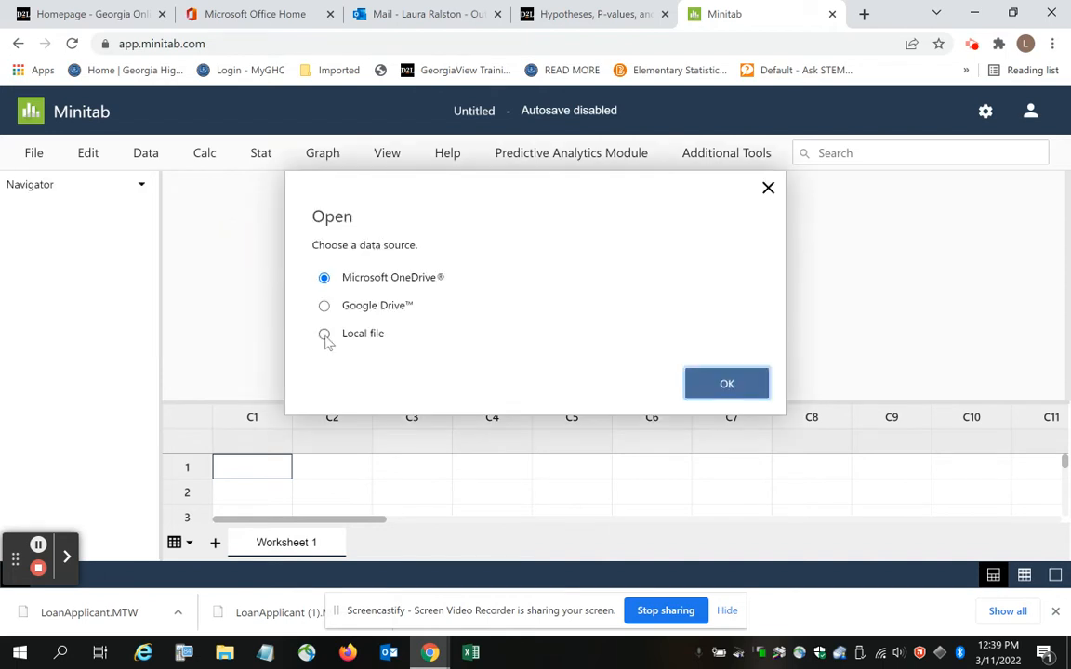
click(323, 333)
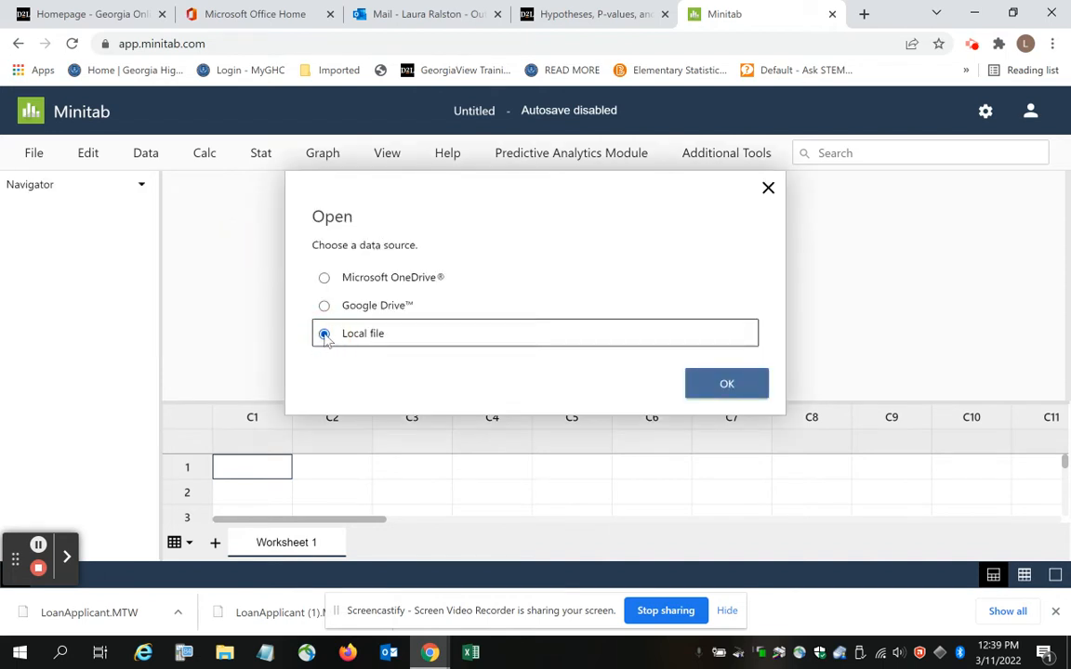
mouse_move(727, 383)
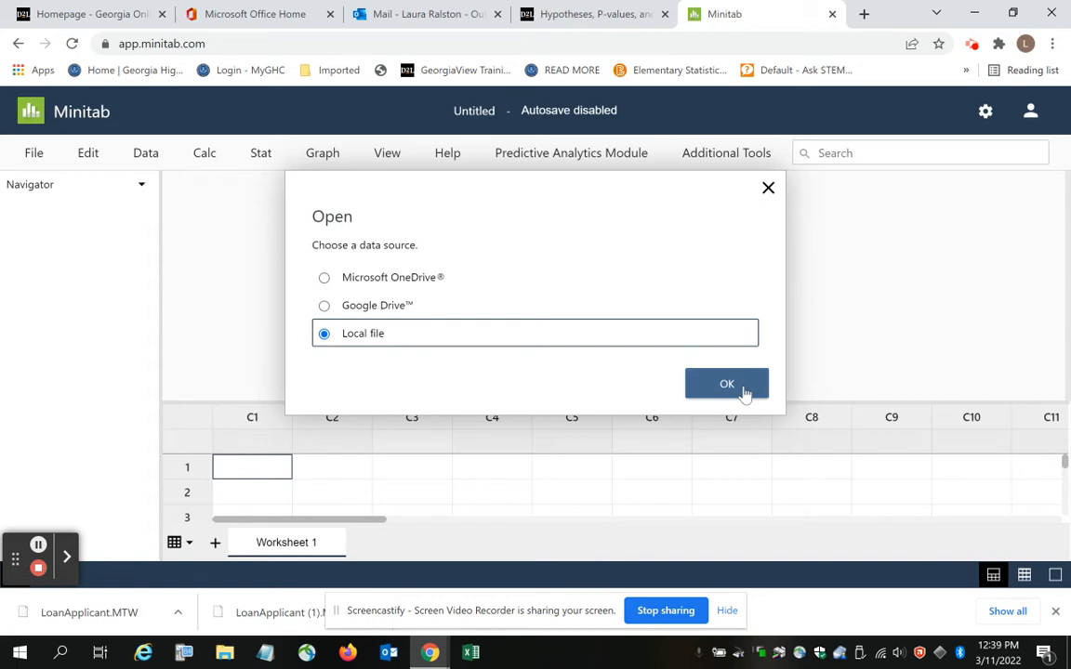
click(727, 384)
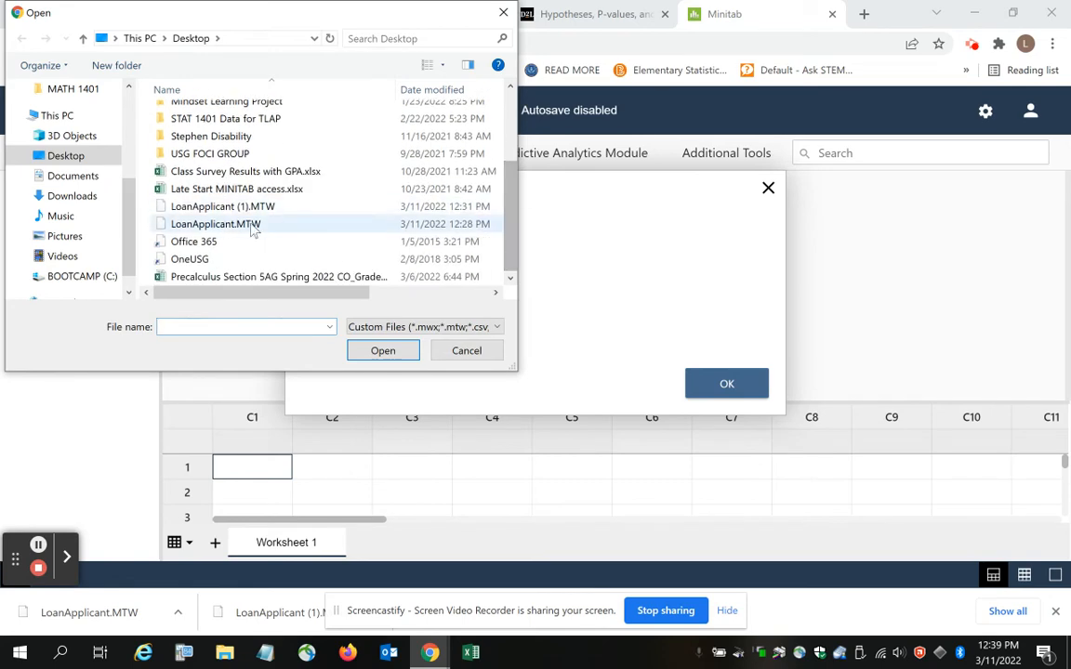
mouse_move(215, 223)
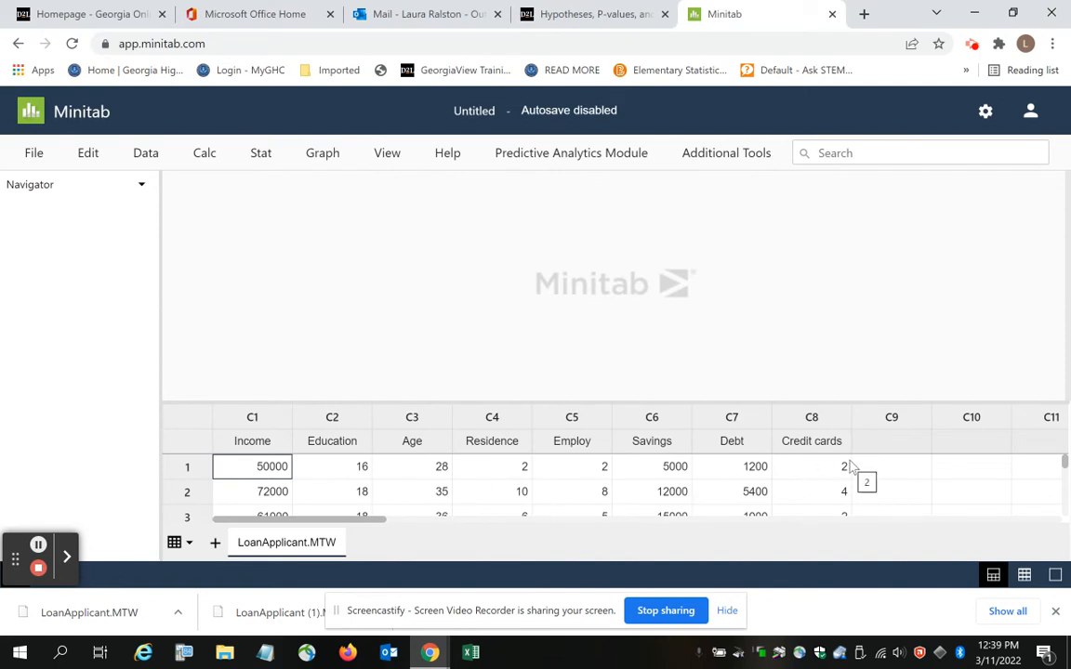
mouse_move(831, 462)
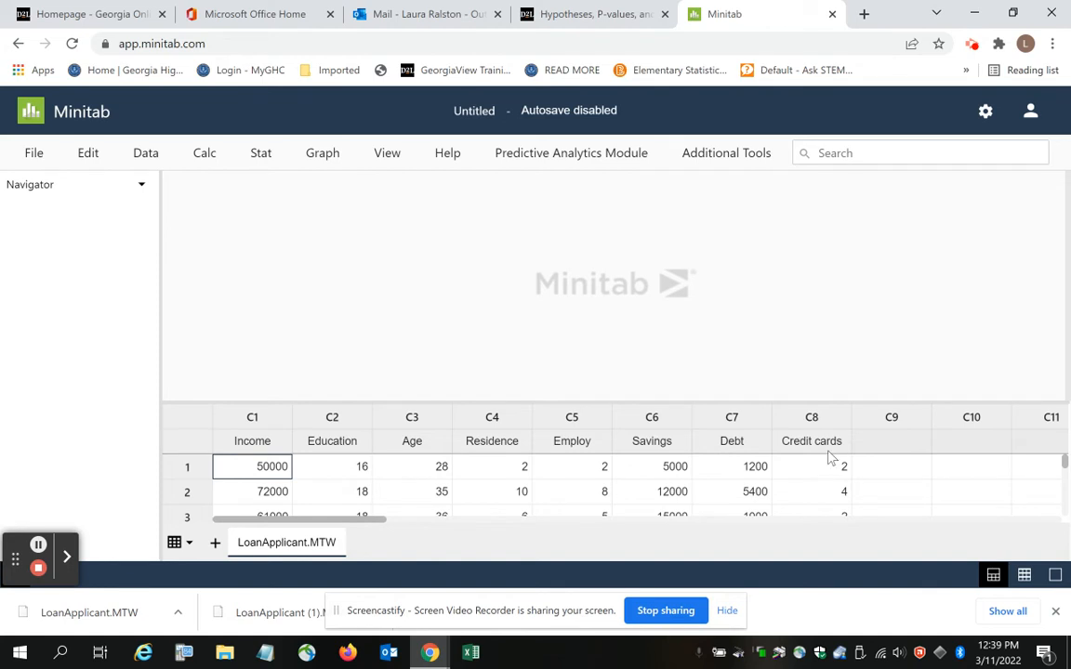
mouse_move(829, 458)
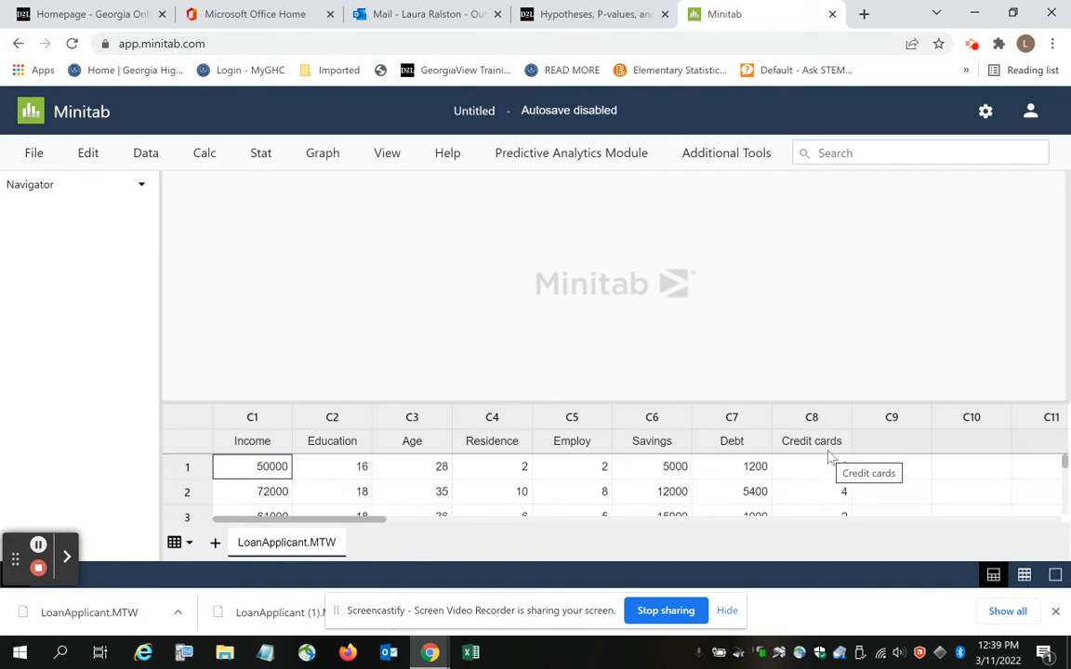
mouse_move(725, 237)
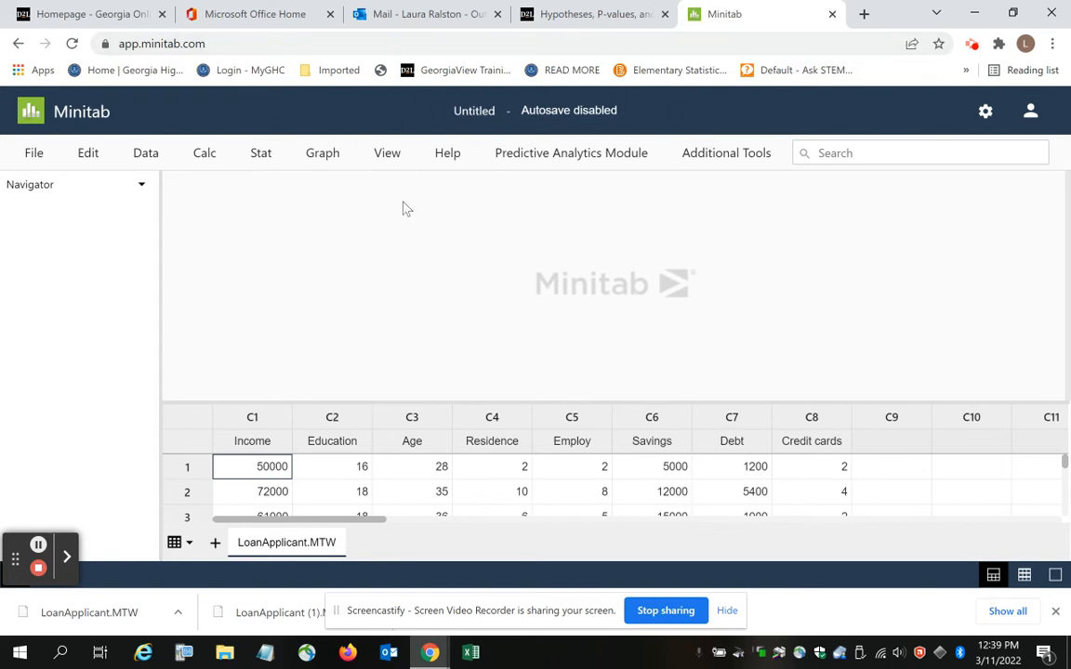
mouse_move(557, 65)
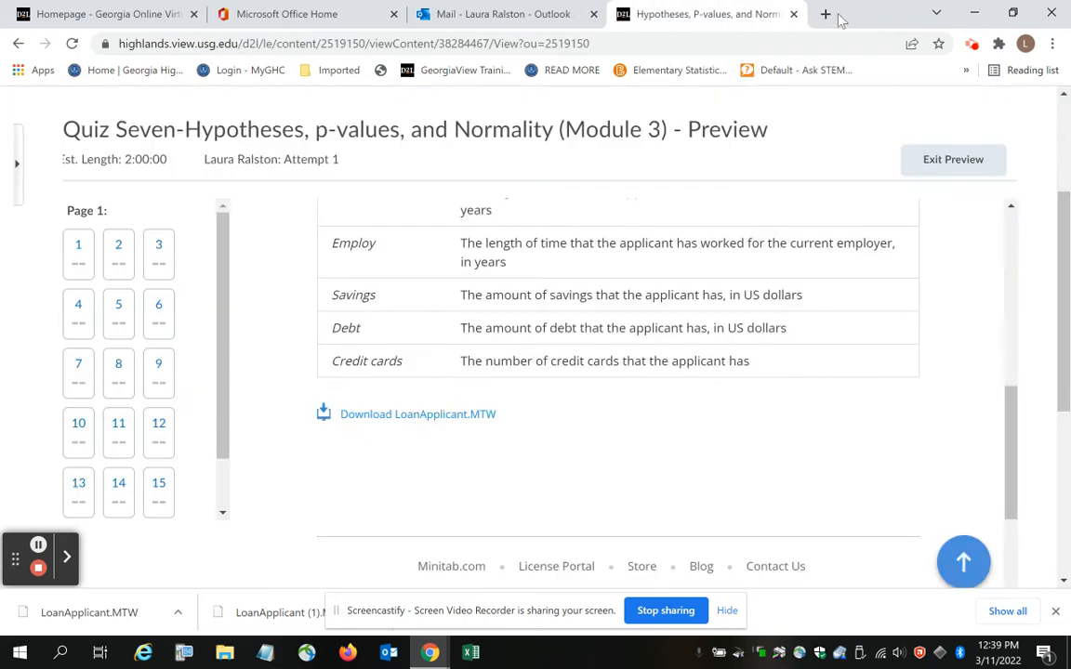
Exit the preview and start a new Quiz Seven preview attempt from Manage Quizzes.
scroll(up, 3)
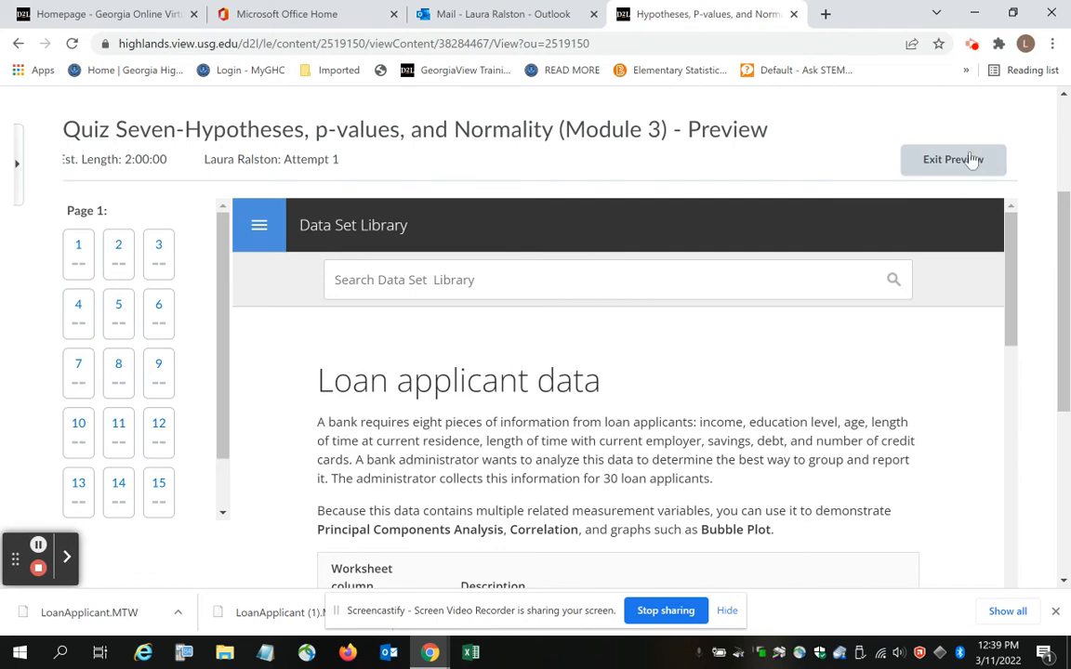
click(953, 159)
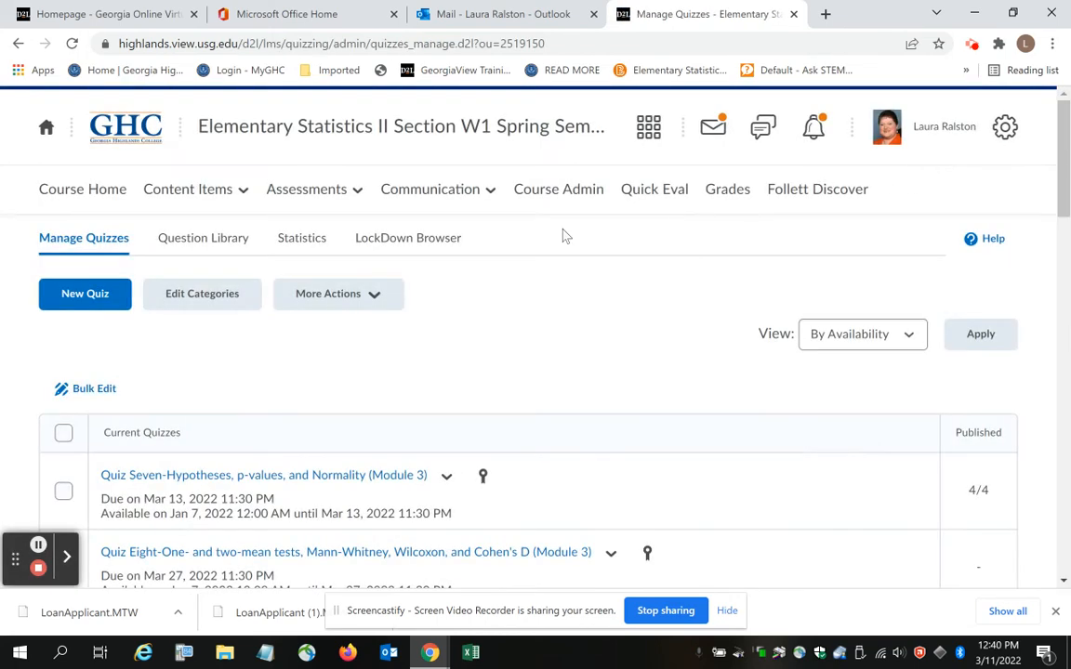
mouse_move(274, 469)
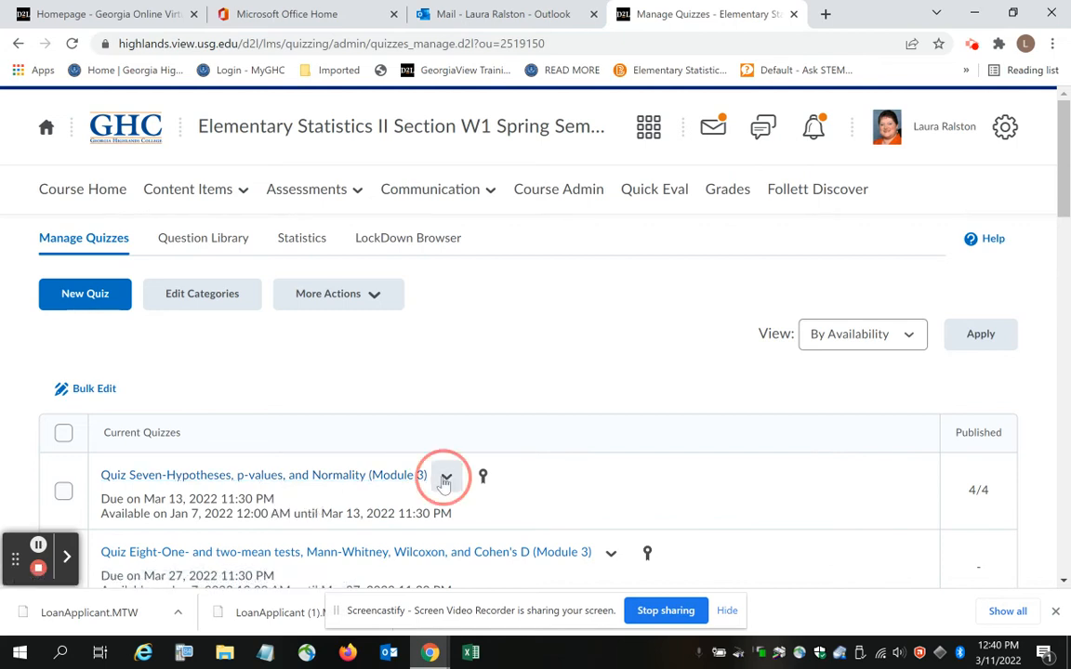
click(445, 476)
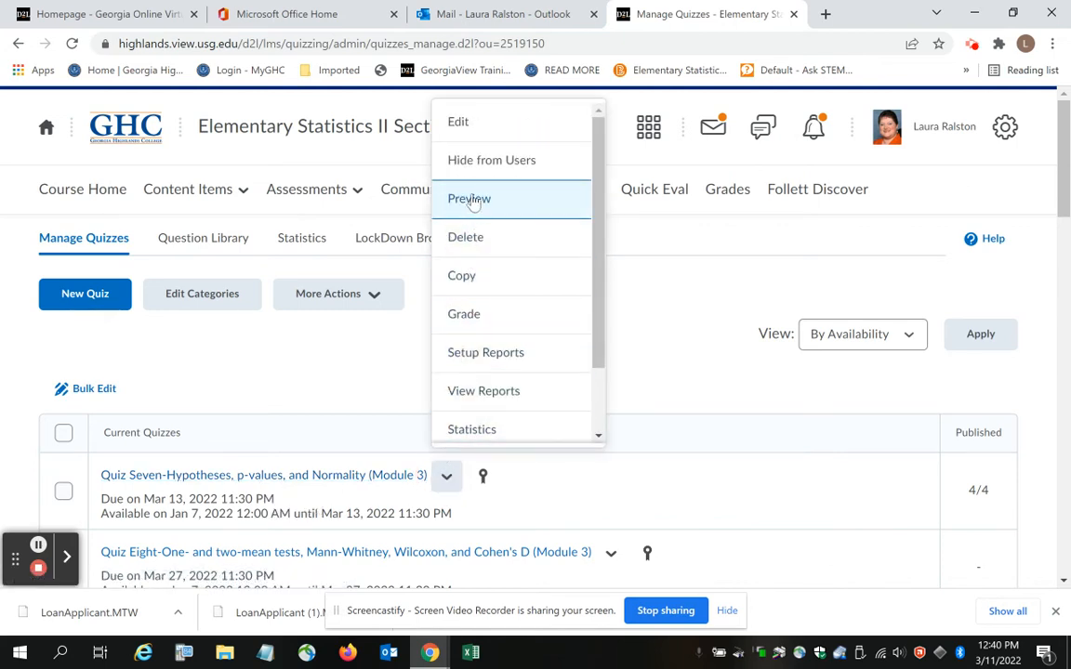
mouse_move(463, 313)
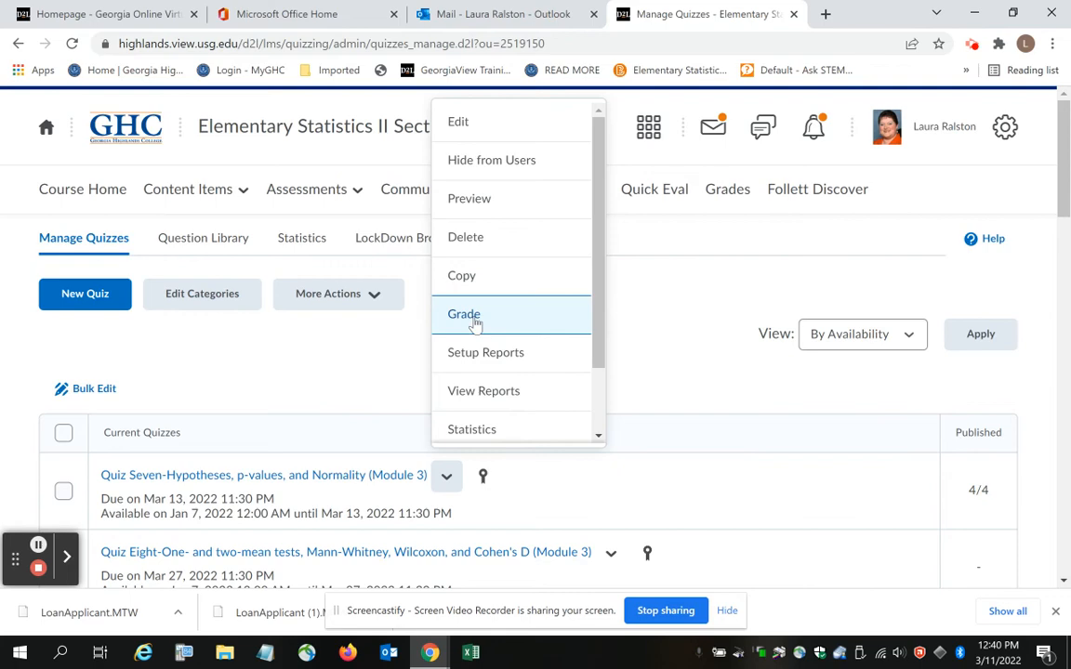
mouse_move(474, 237)
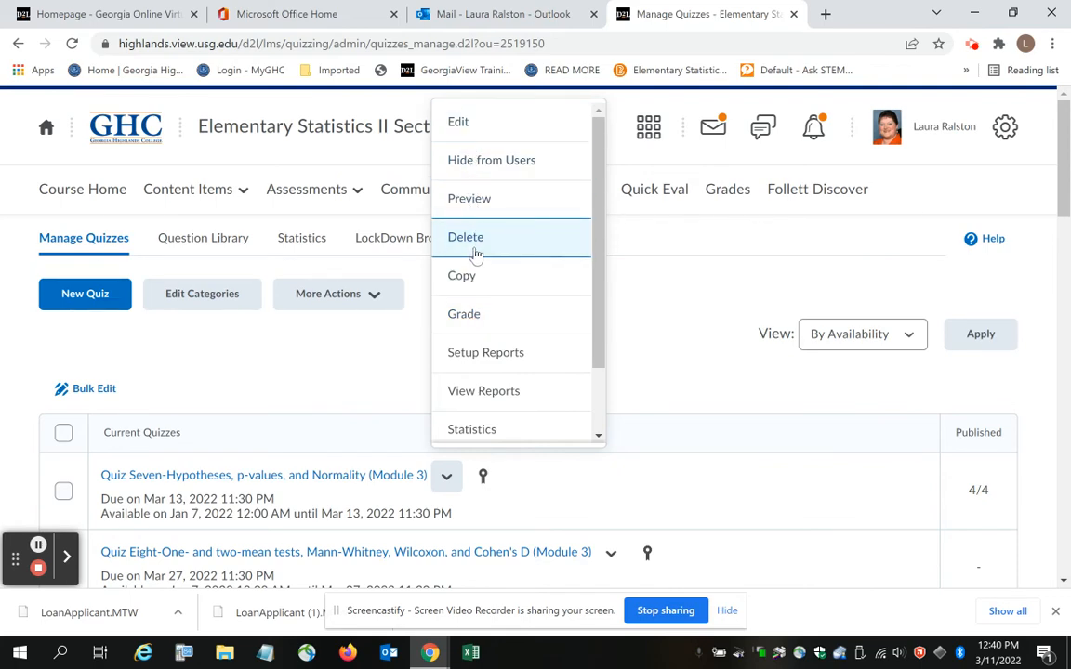
click(470, 198)
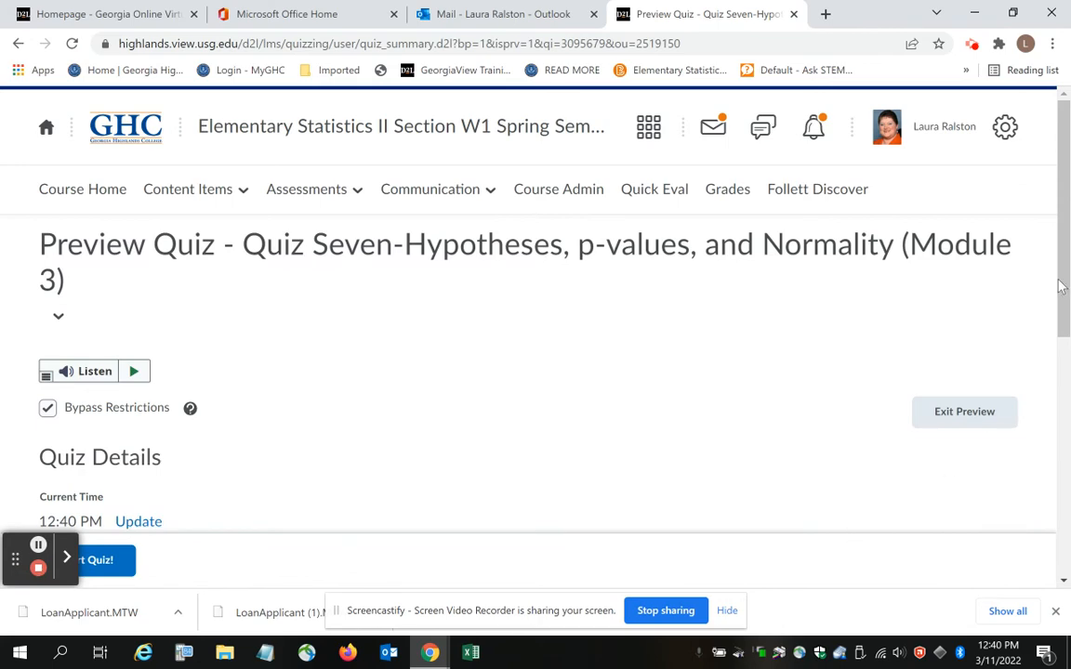
scroll(down, 3)
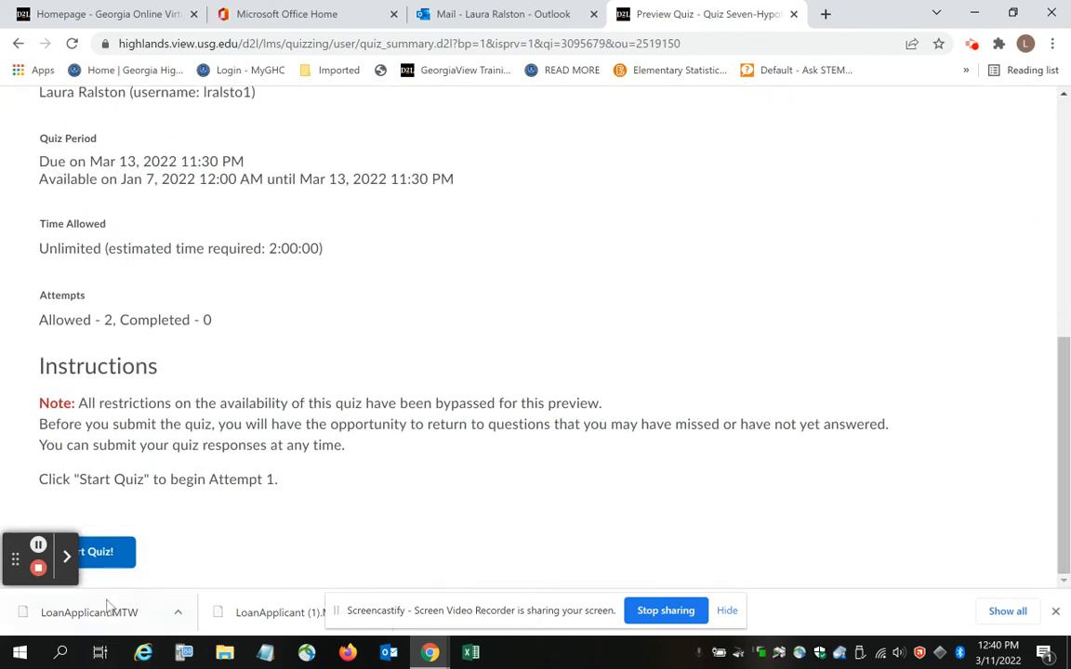
click(93, 552)
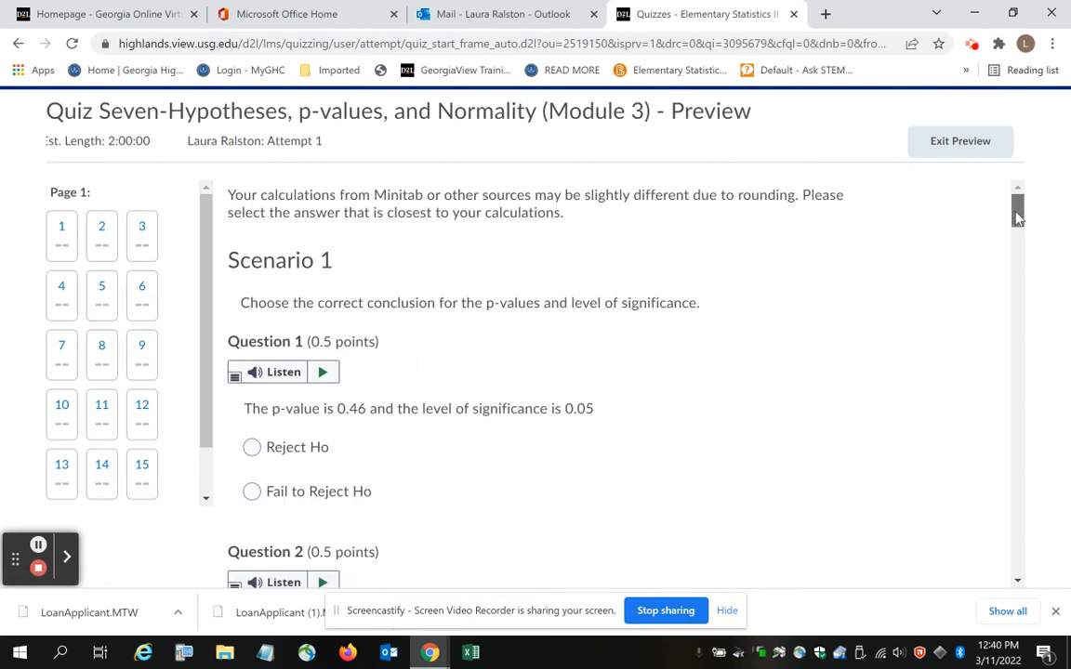
Open Scenario 2's loan applicant data set page and download LoanApplicant.MTW.
scroll(down, 3)
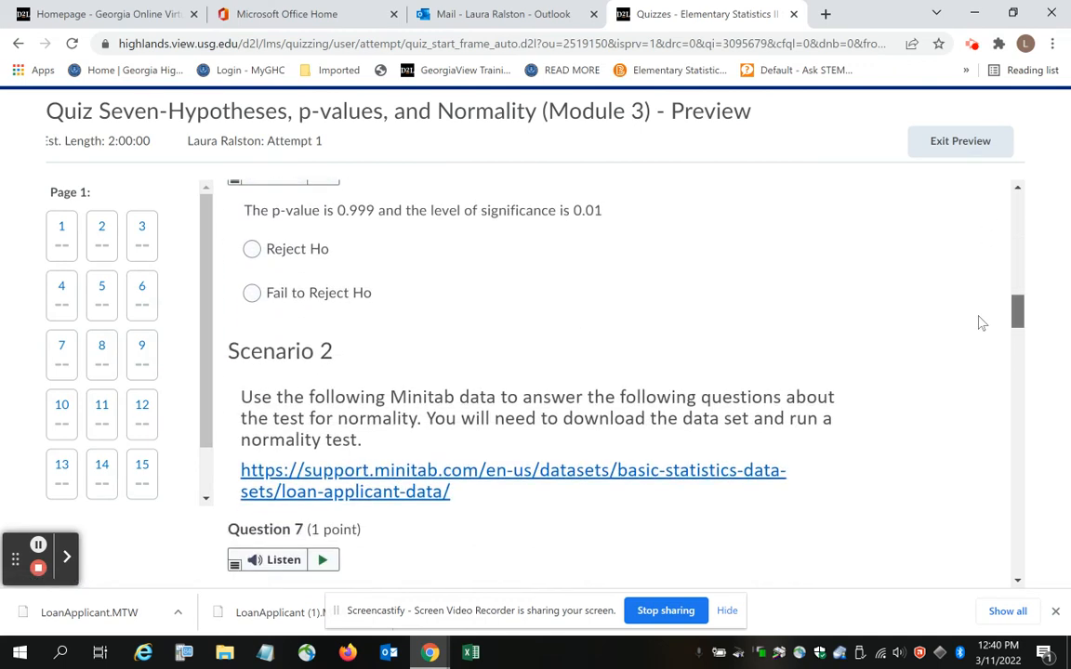
scroll(down, 3)
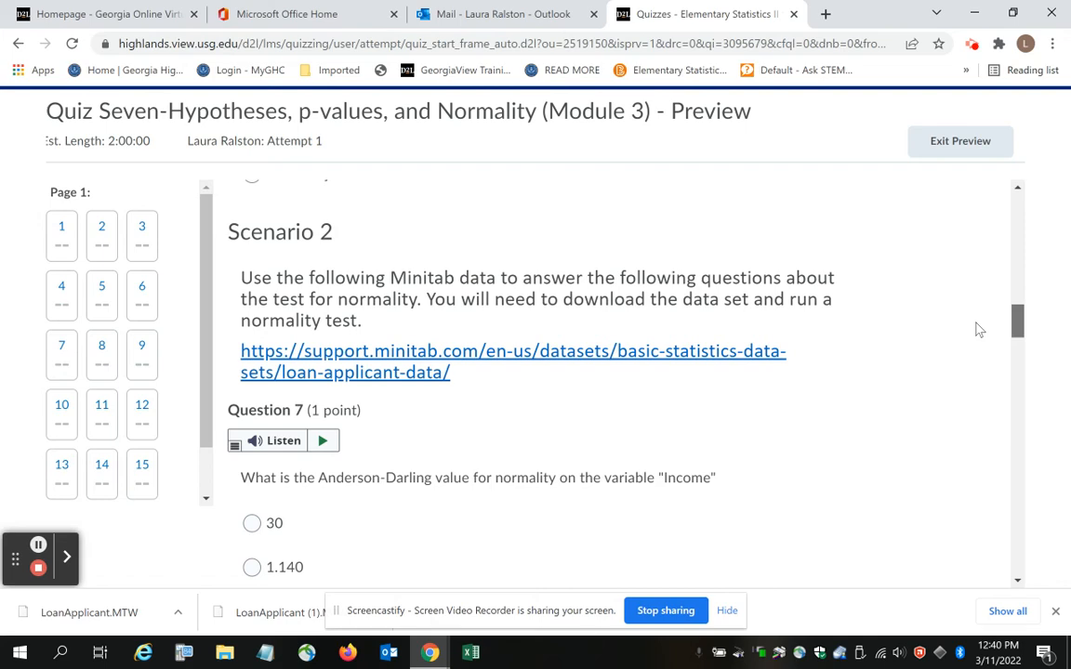
mouse_move(442, 361)
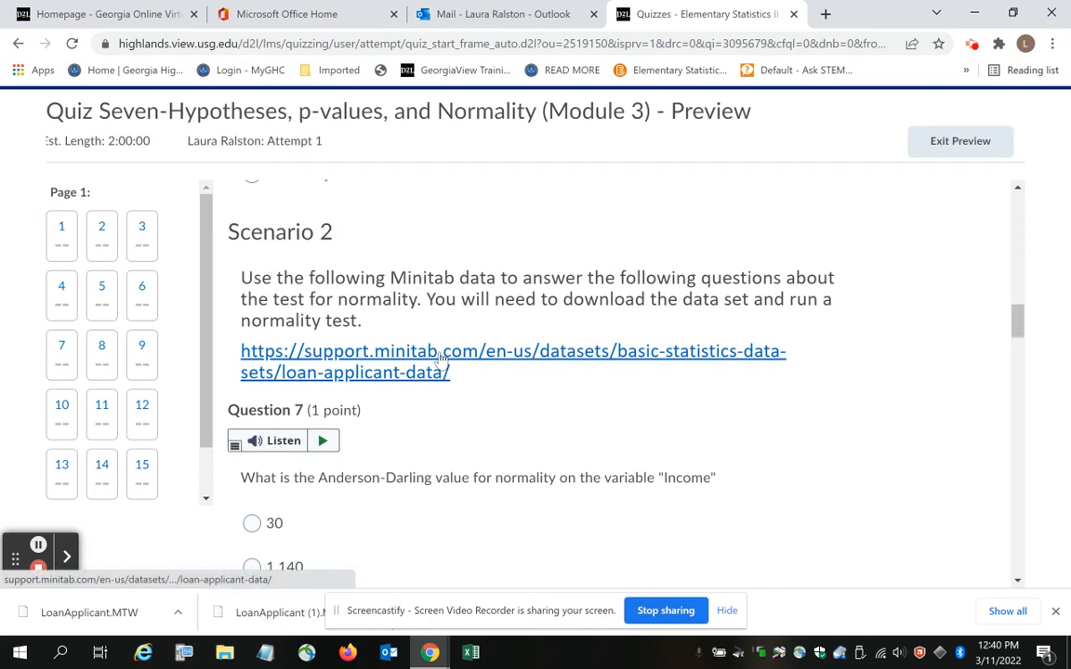
click(513, 360)
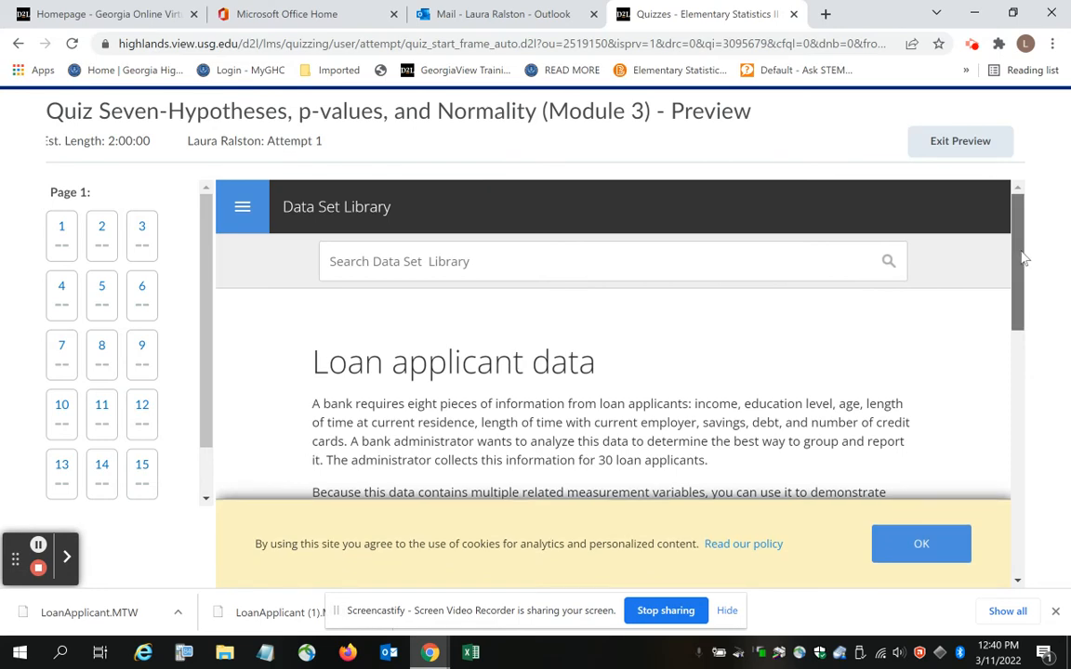
scroll(down, 3)
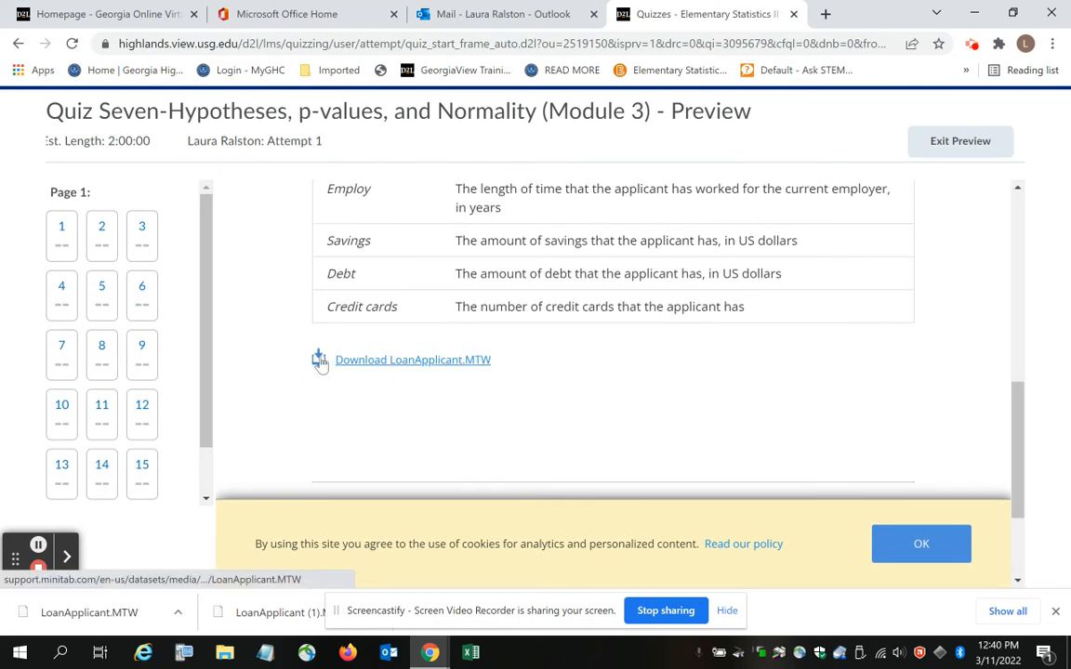
click(413, 360)
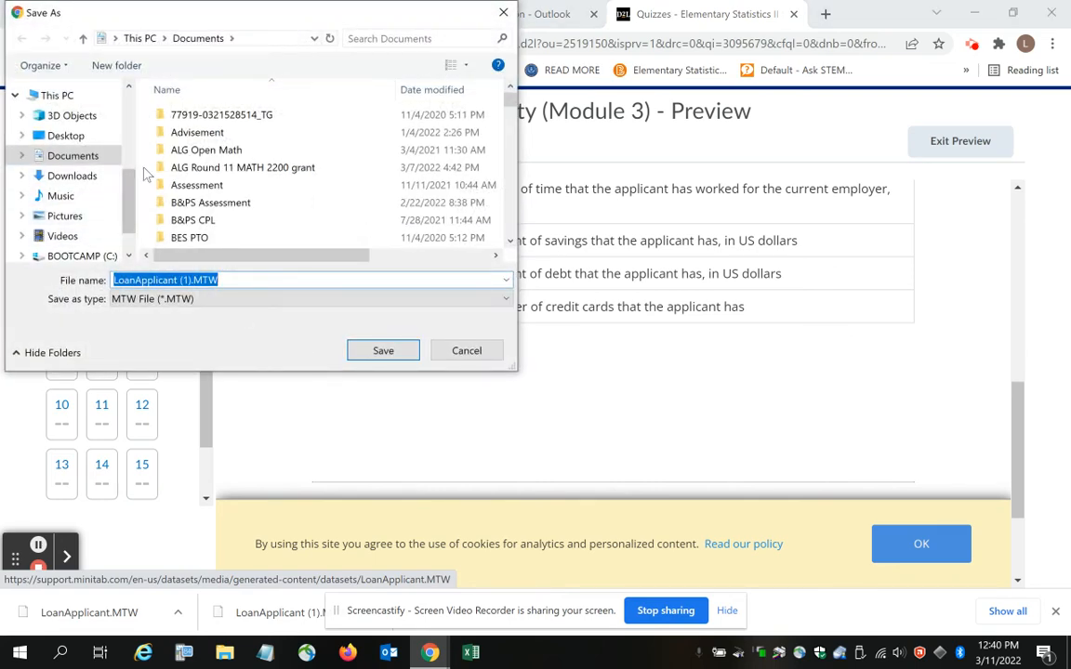
Save LoanApplicant (1).MTW to the Desktop.
click(64, 135)
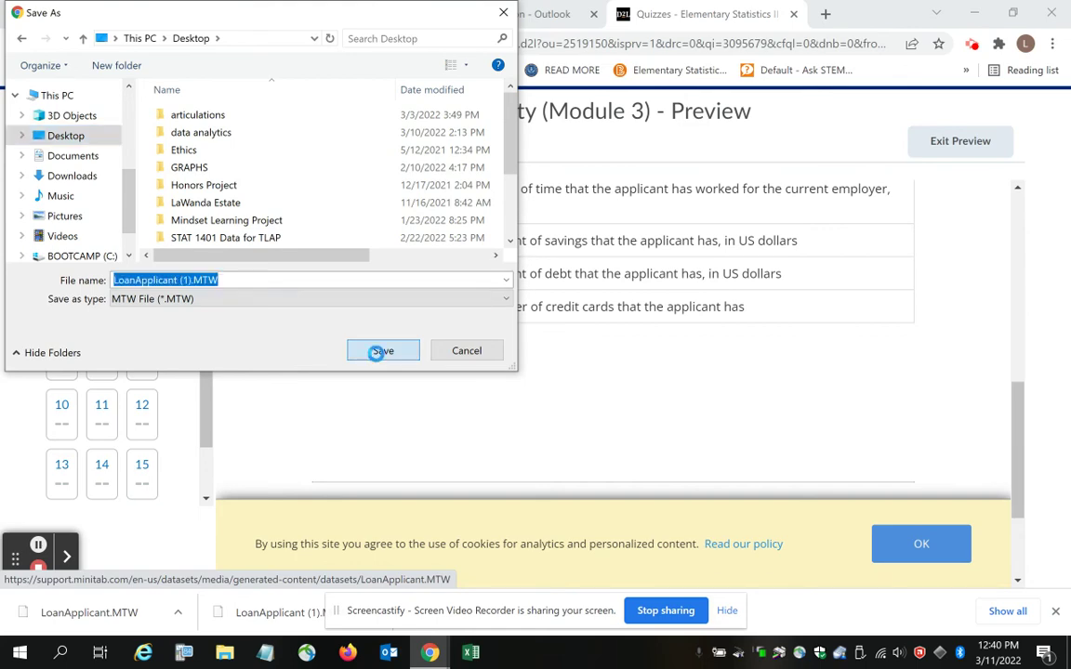
click(381, 351)
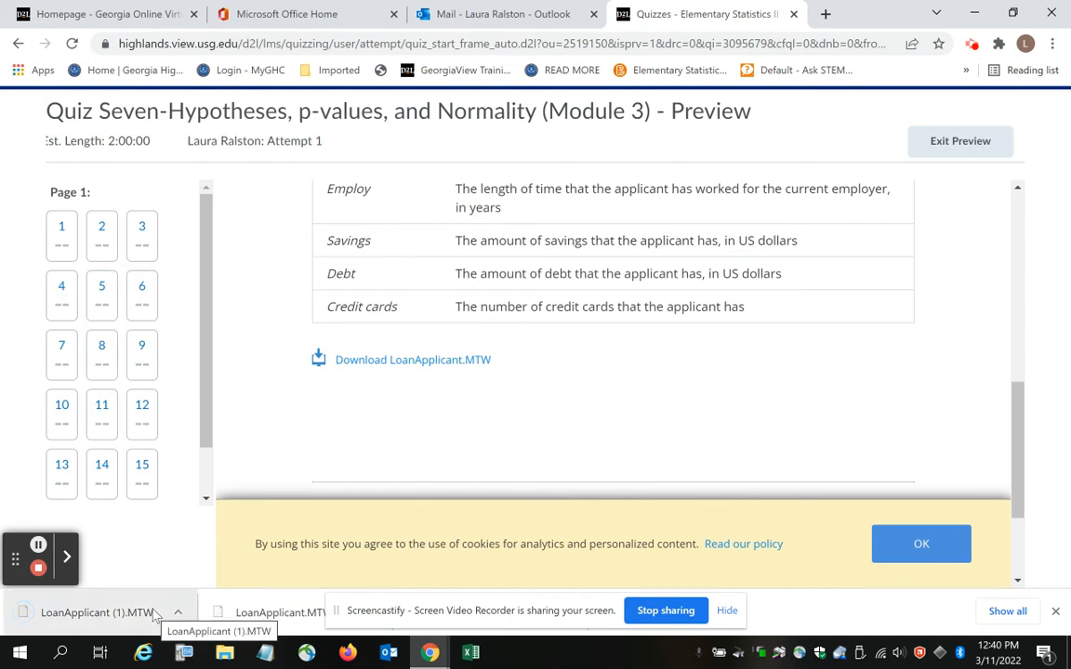
mouse_move(232, 598)
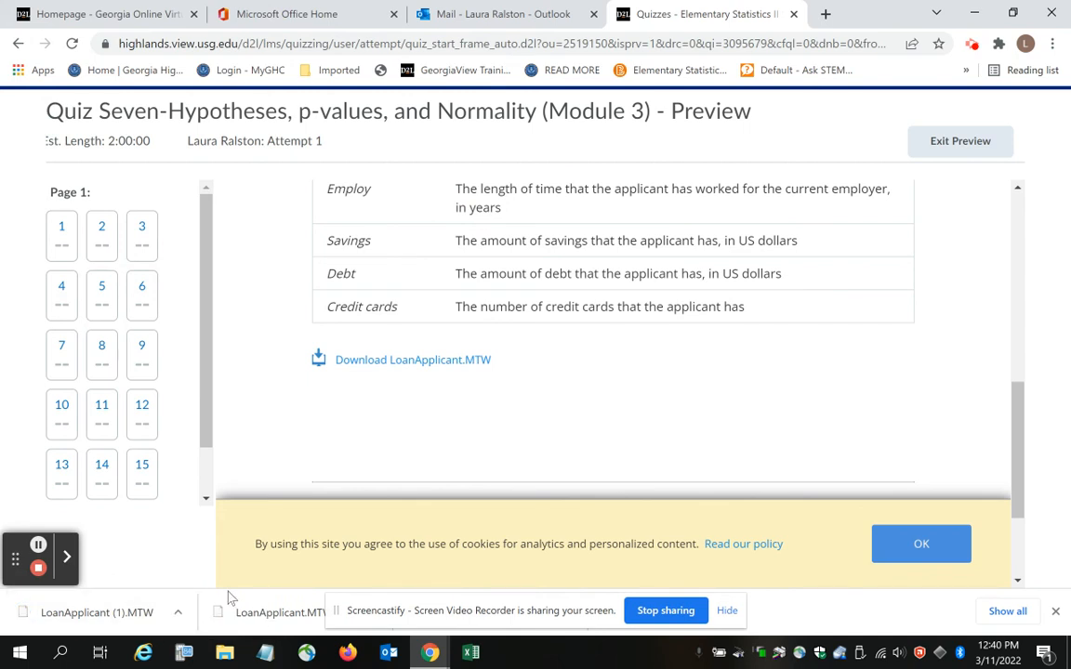
mouse_move(824, 14)
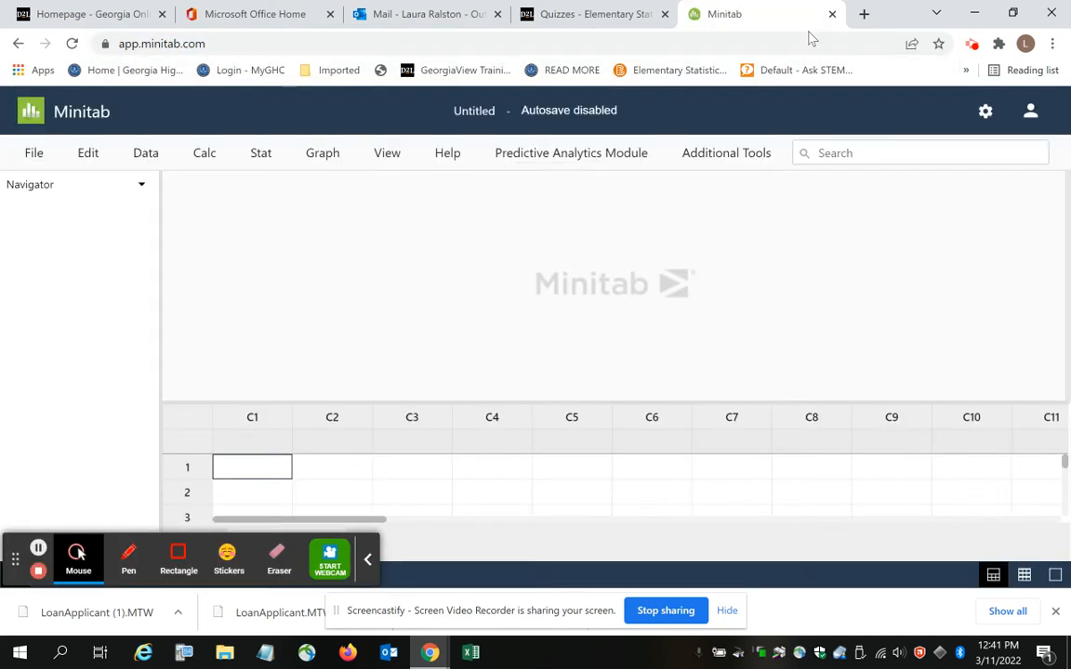
Open a worksheet from a local file, reaching the Desktop folder in the file browser.
click(368, 558)
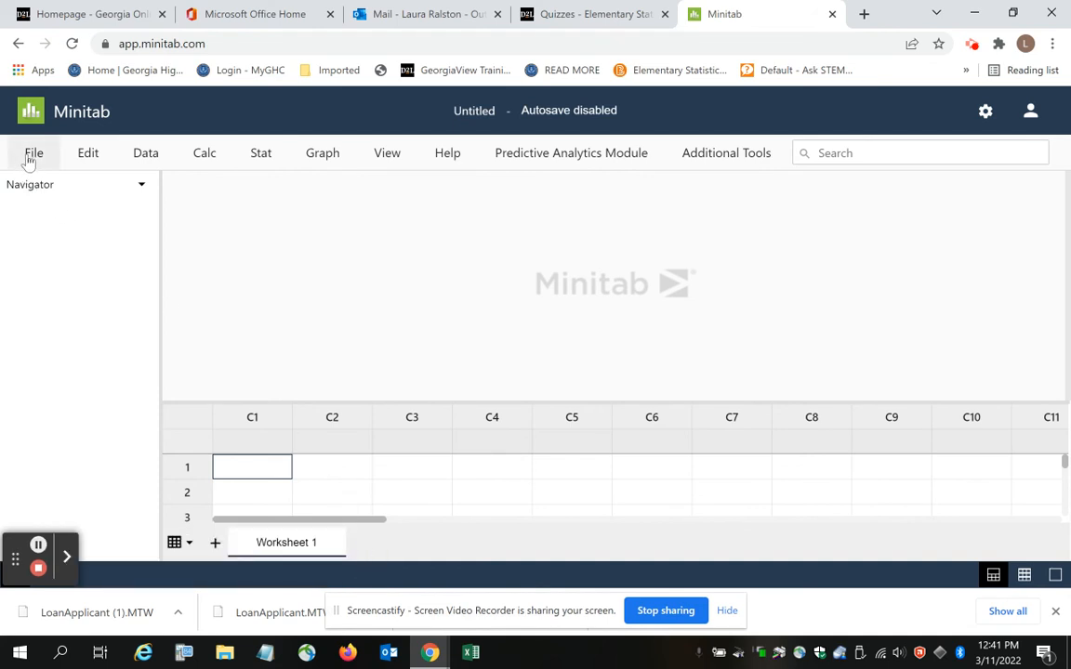
click(34, 152)
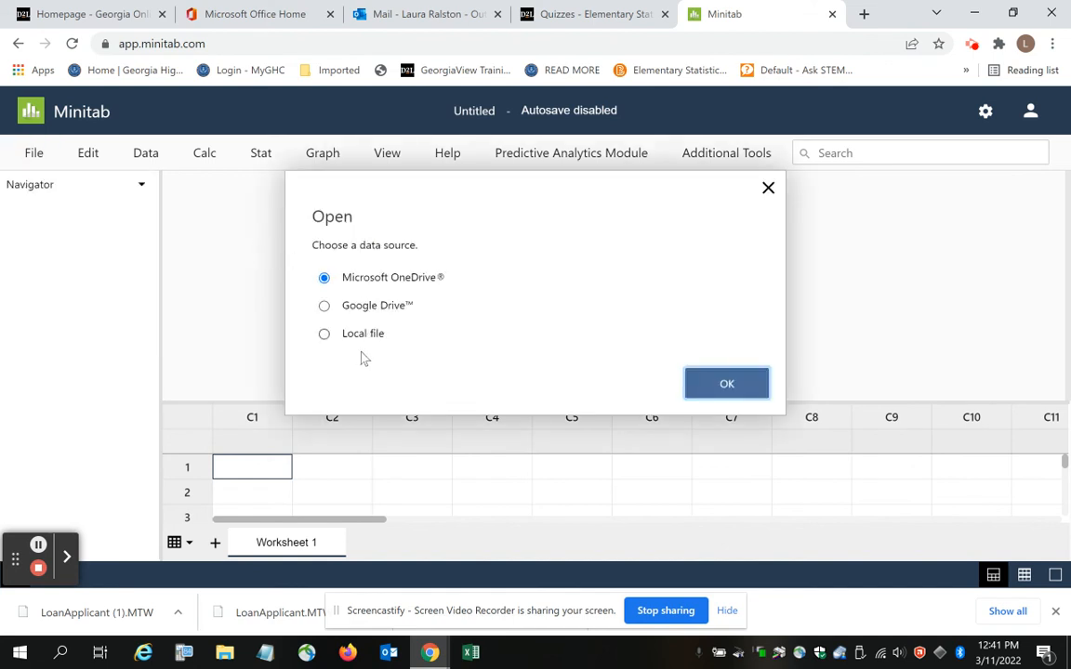
click(324, 333)
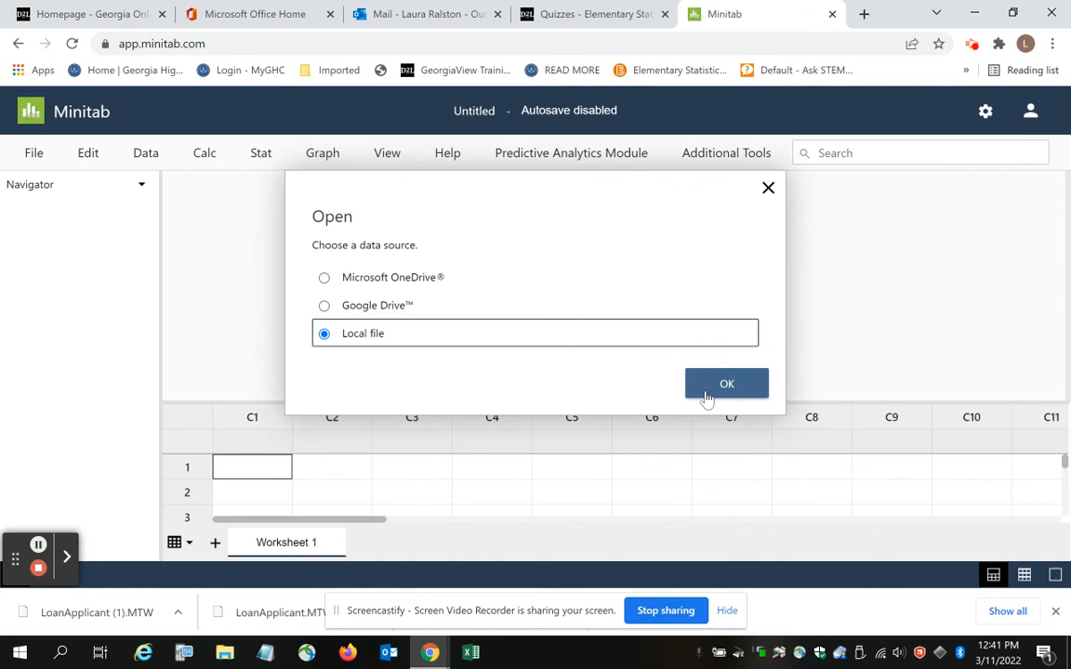
click(727, 383)
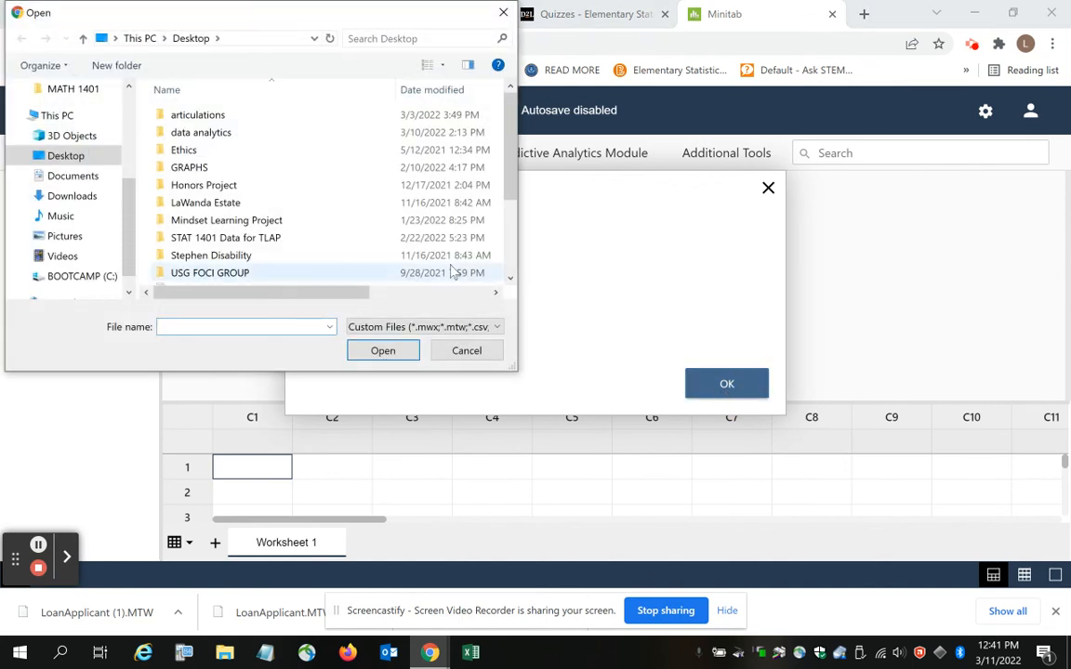